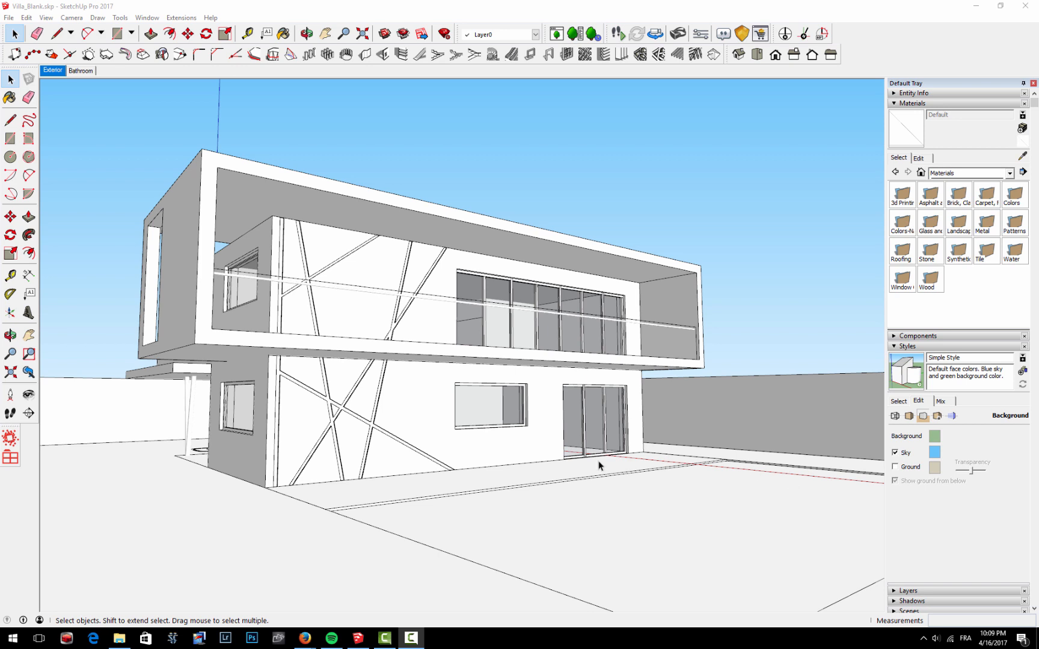
{"action": "mouse_move", "coordinate": [656, 480]}
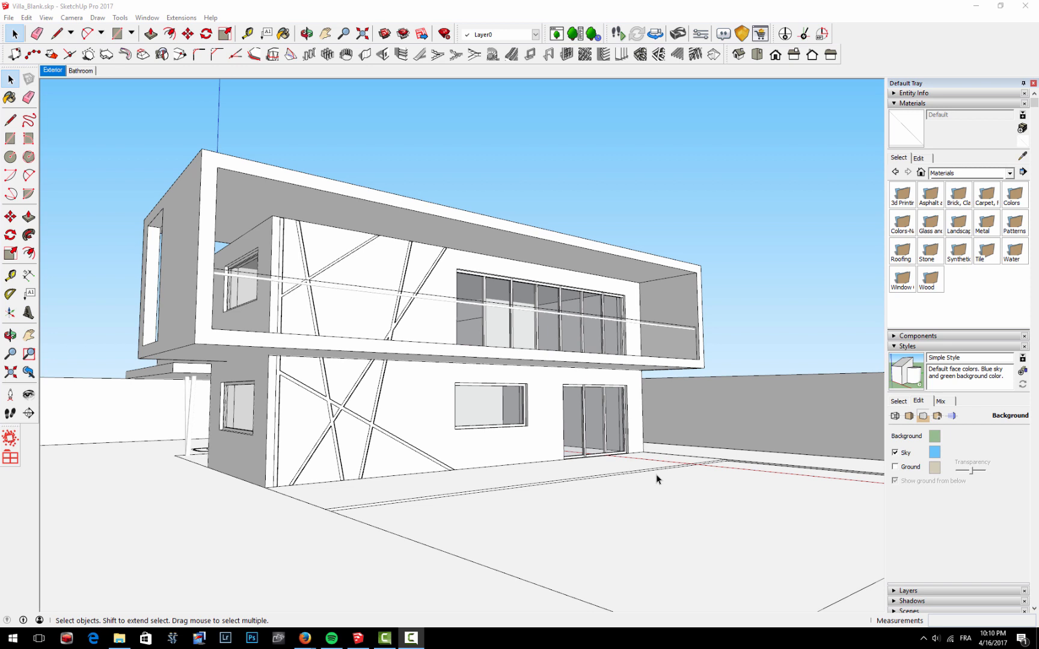
{"action": "mouse_move", "coordinate": [622, 474]}
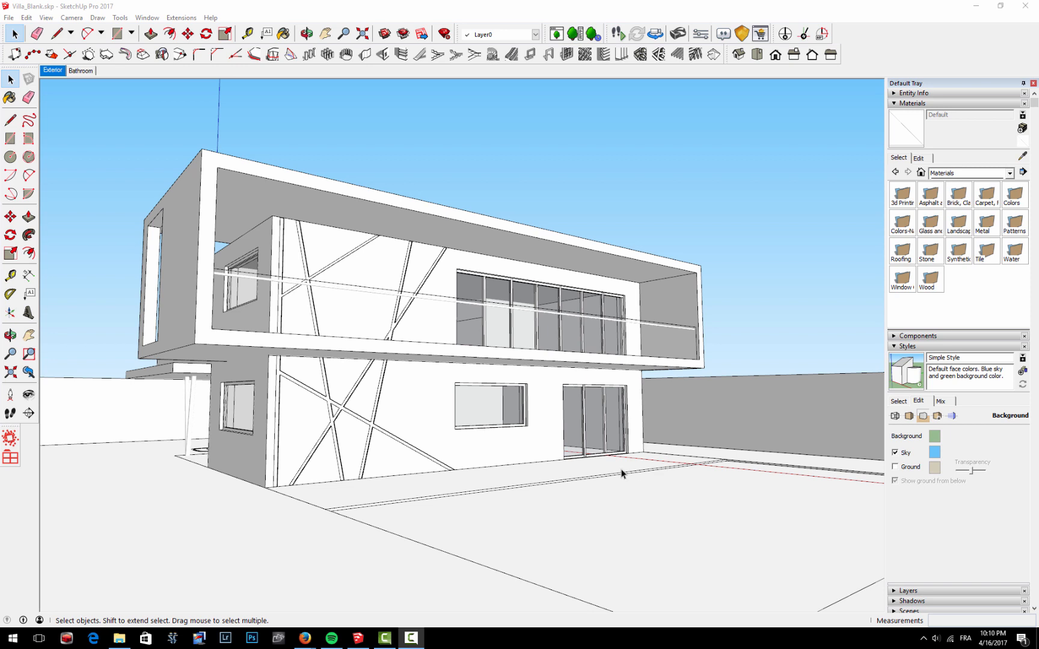
{"action": "mouse_move", "coordinate": [243, 416]}
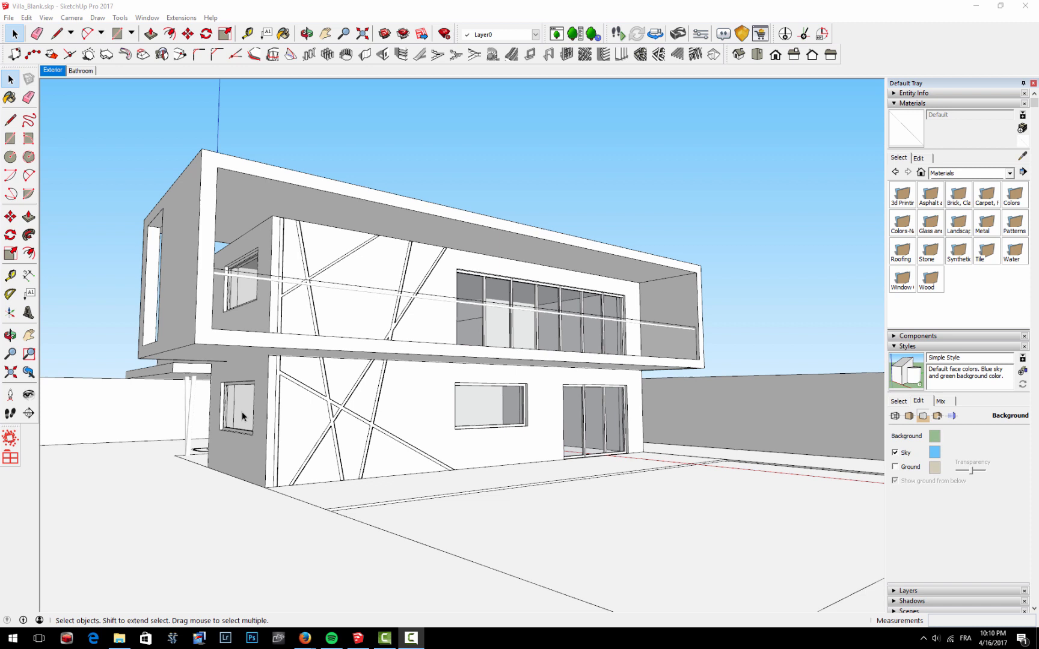
{"action": "mouse_move", "coordinate": [246, 439]}
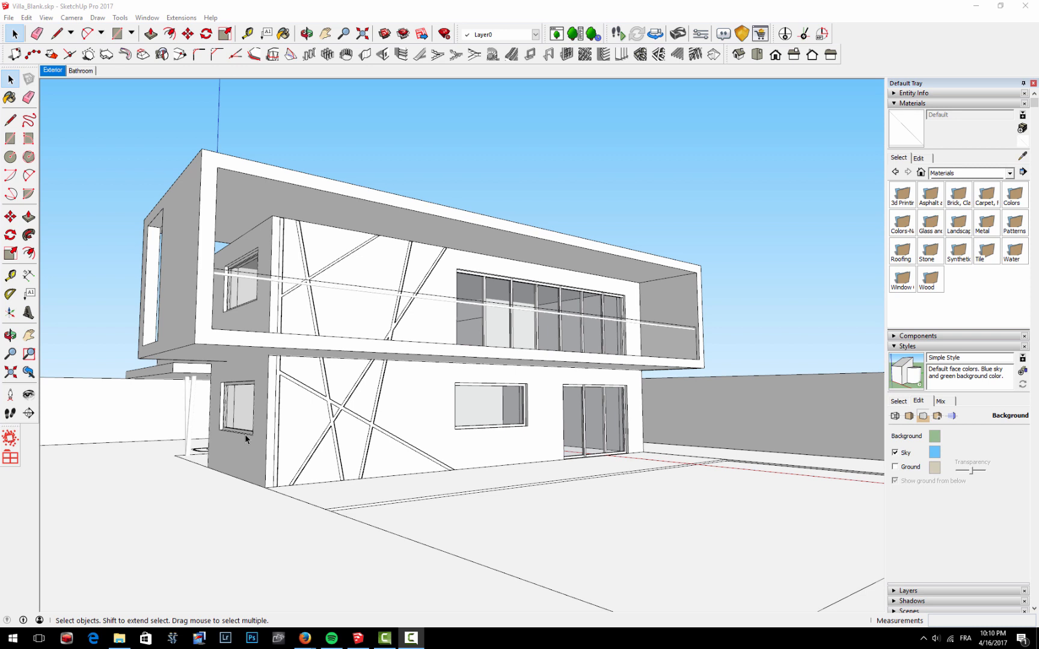
Go to Textures.com and open Tiles > Plain Tiles, showing 254 tile textures.
{"action": "left_click_drag", "start_coordinate": [248, 441], "coordinate": [388, 461]}
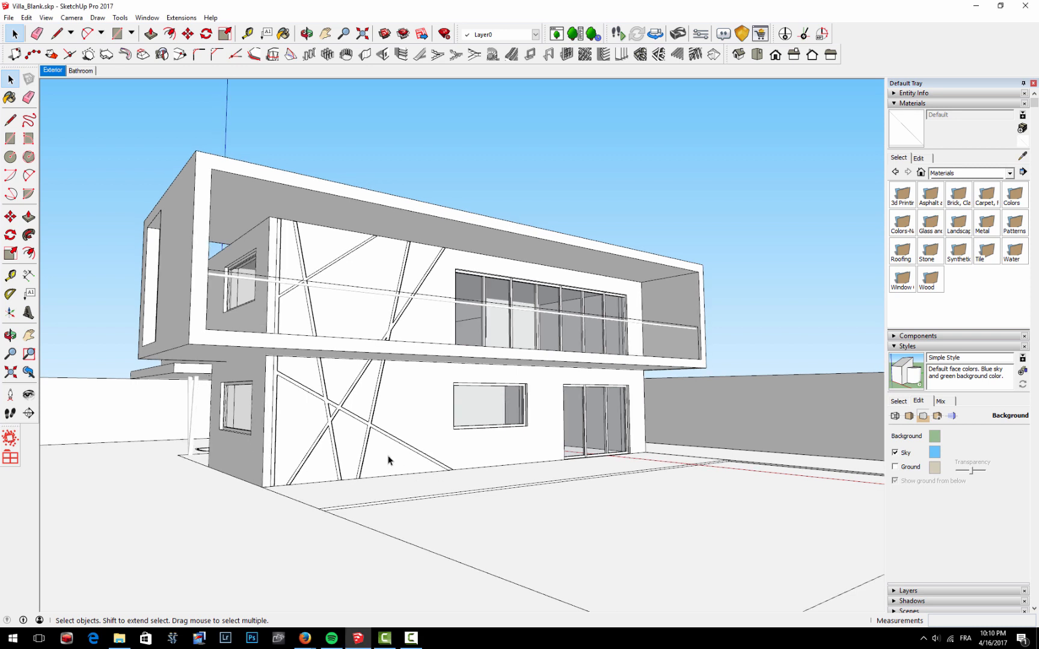
{"action": "mouse_move", "coordinate": [364, 468]}
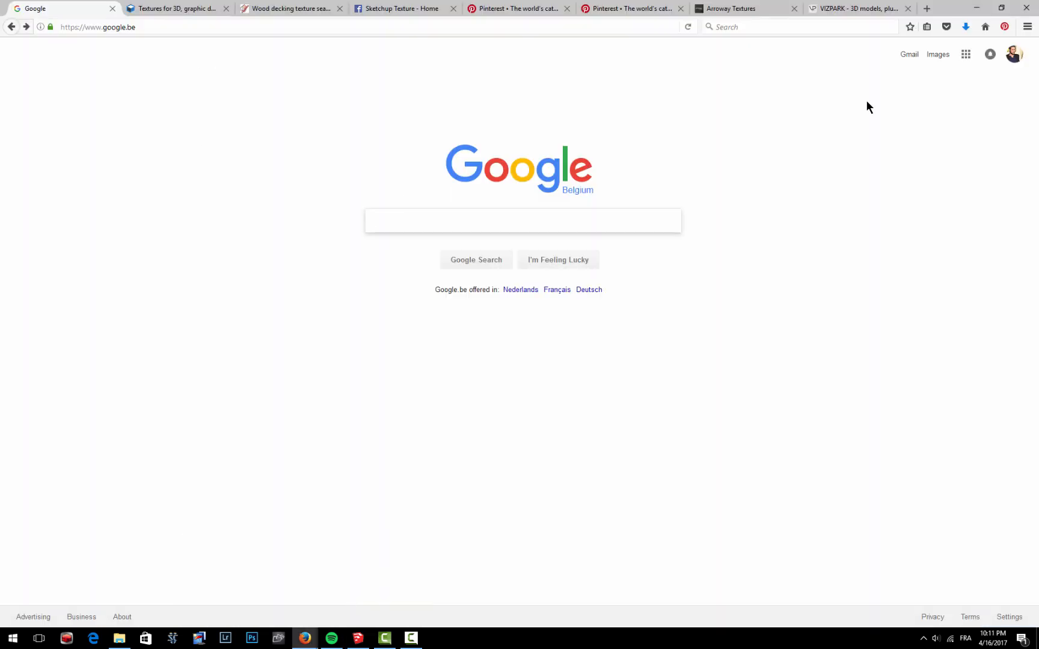
{"action": "left_click", "coordinate": [521, 221]}
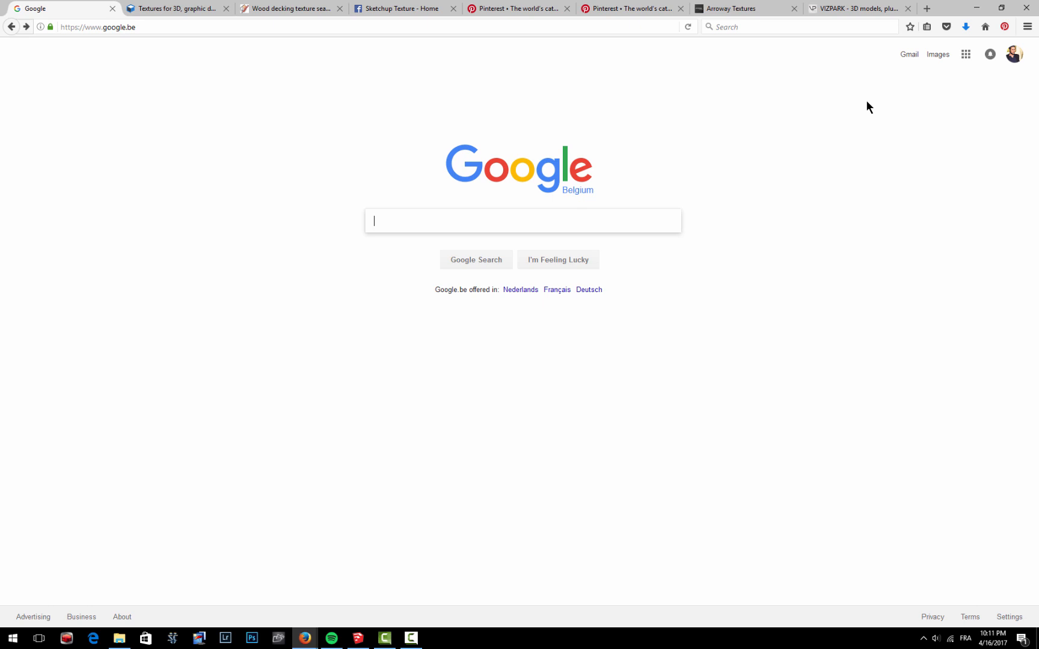
{"action": "mouse_move", "coordinate": [702, 459]}
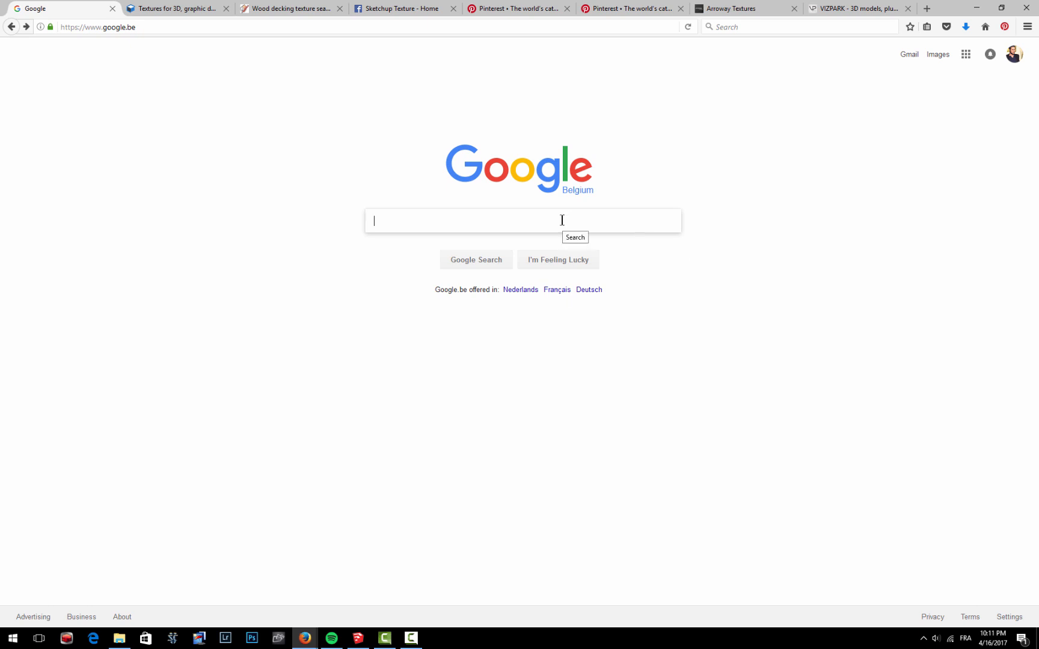
{"action": "left_click", "coordinate": [174, 7]}
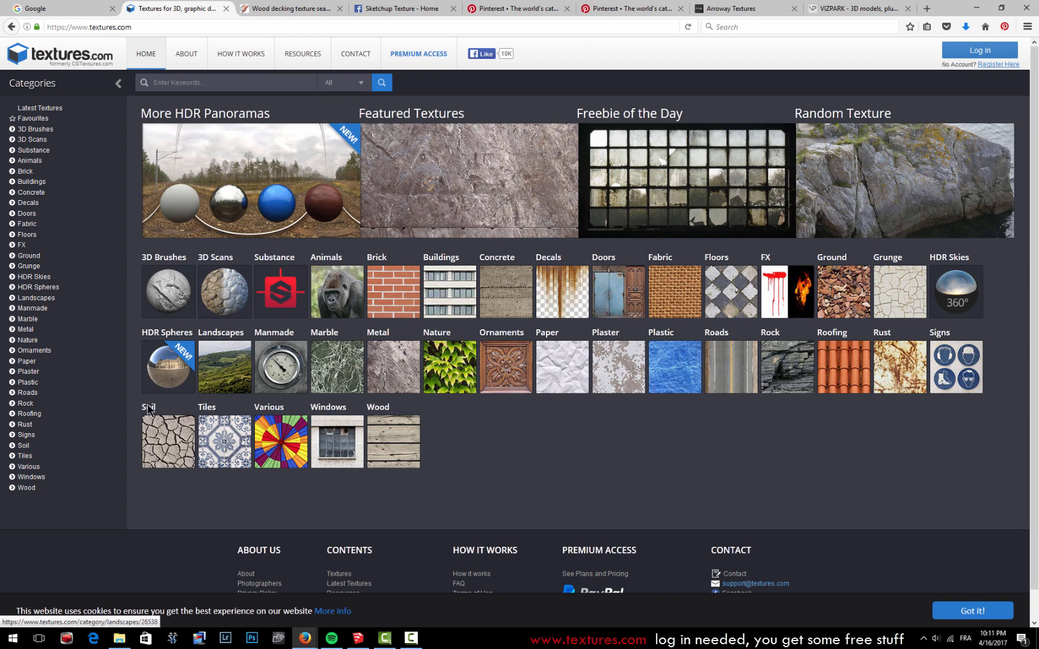
{"action": "mouse_move", "coordinate": [25, 455]}
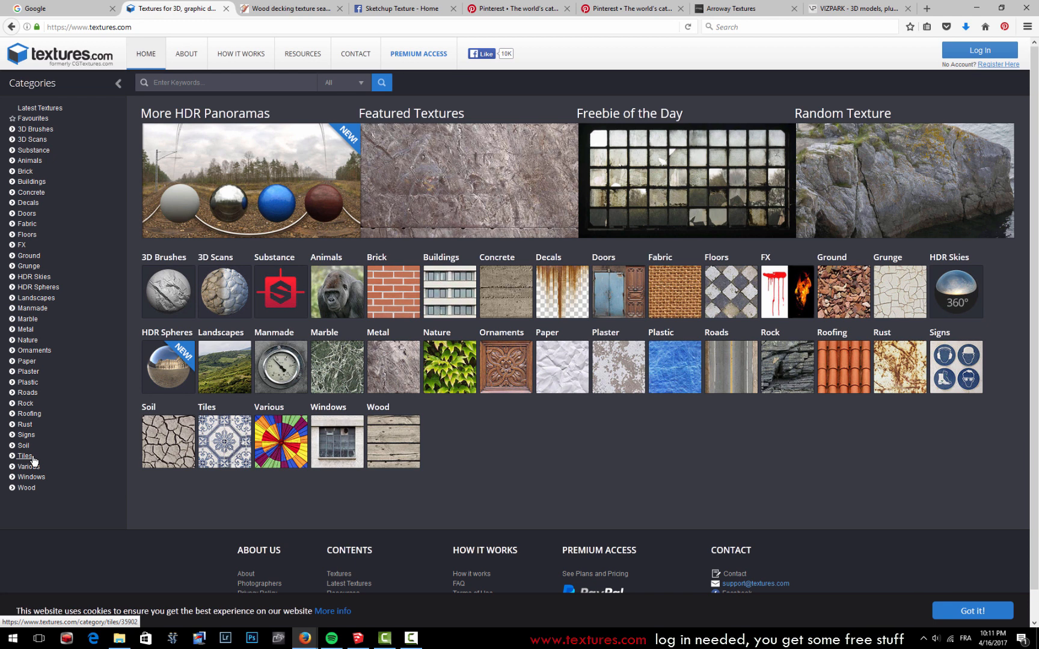
{"action": "left_click", "coordinate": [26, 455]}
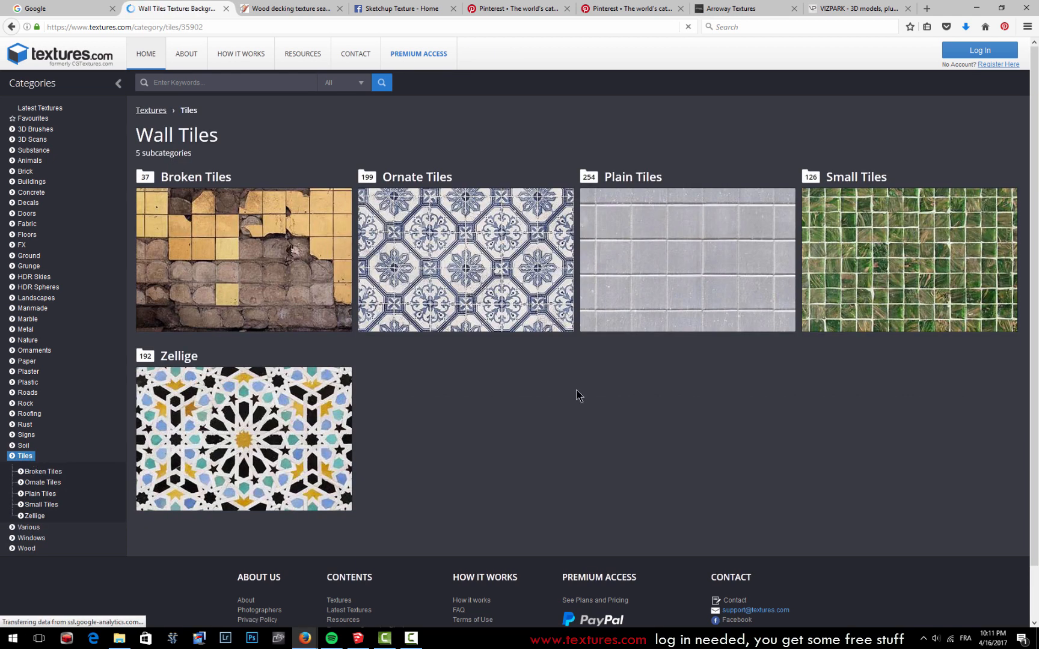
{"action": "left_click", "coordinate": [687, 259]}
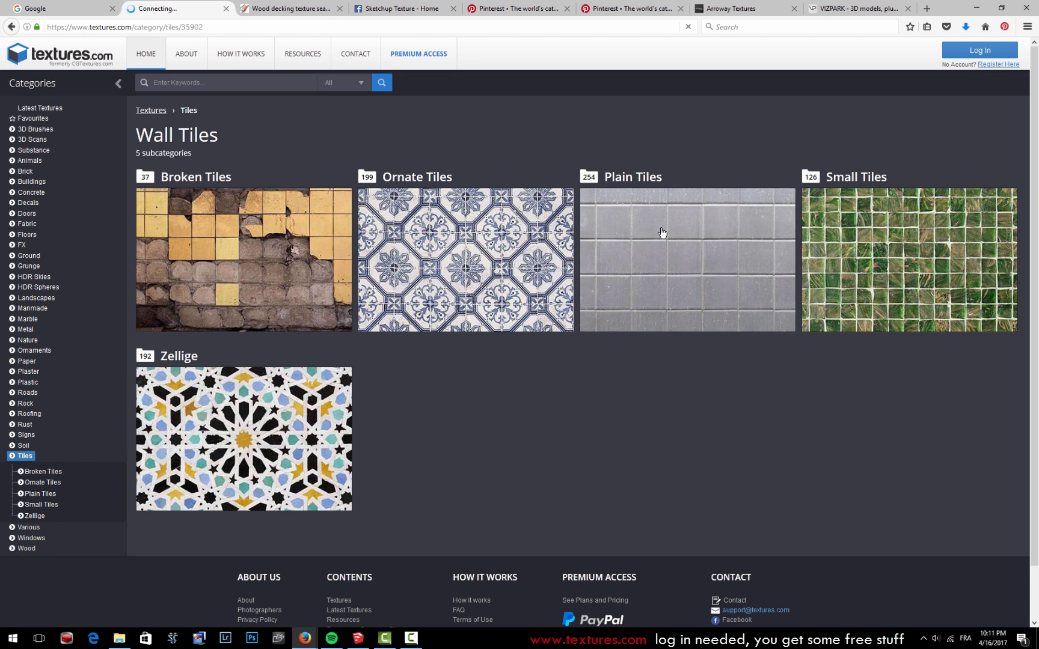
{"action": "left_click", "coordinate": [686, 259]}
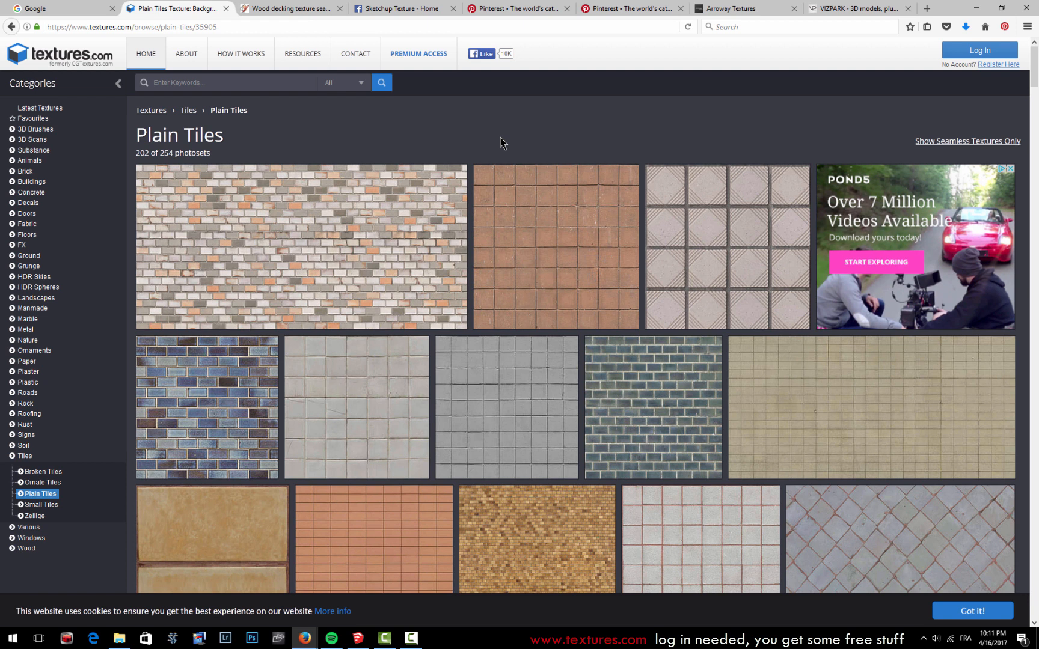
{"action": "mouse_move", "coordinate": [1014, 91]}
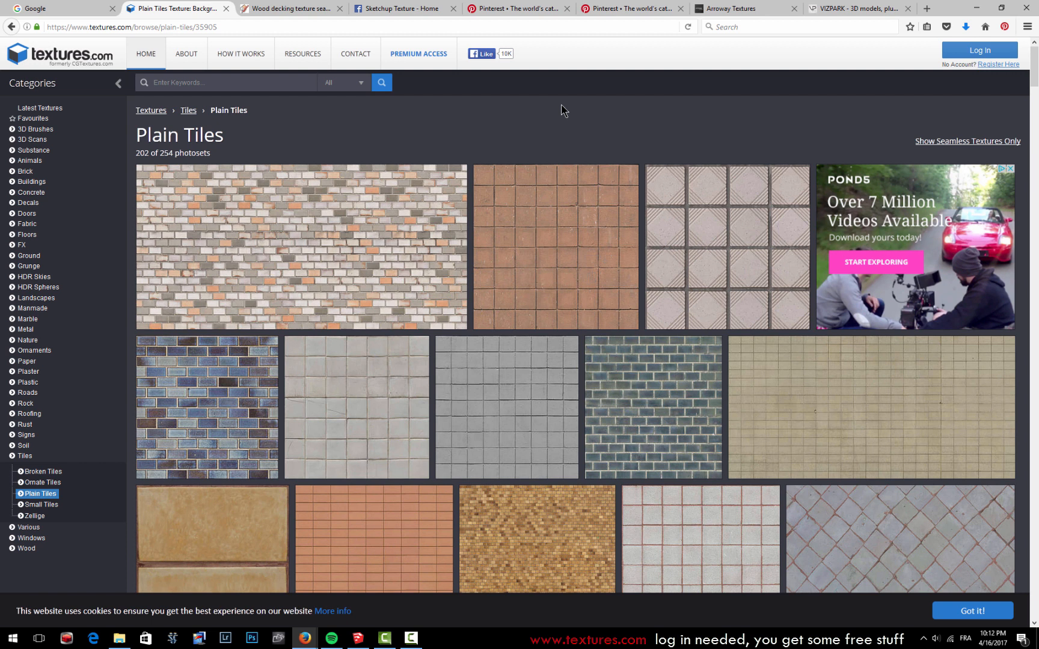
{"action": "mouse_move", "coordinate": [547, 306]}
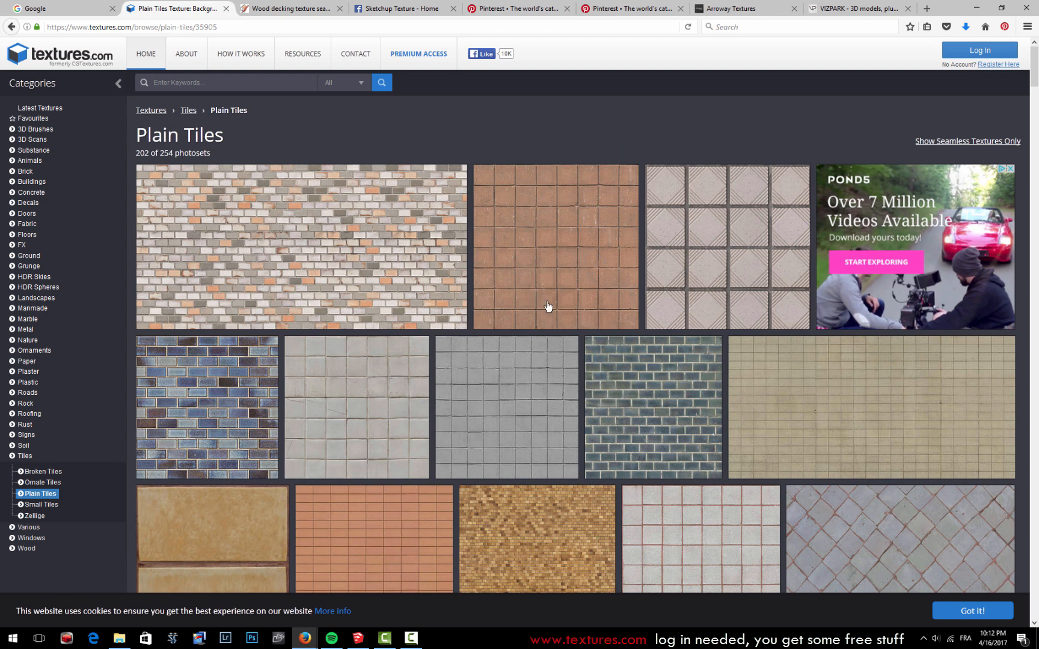
{"action": "mouse_move", "coordinate": [262, 108]}
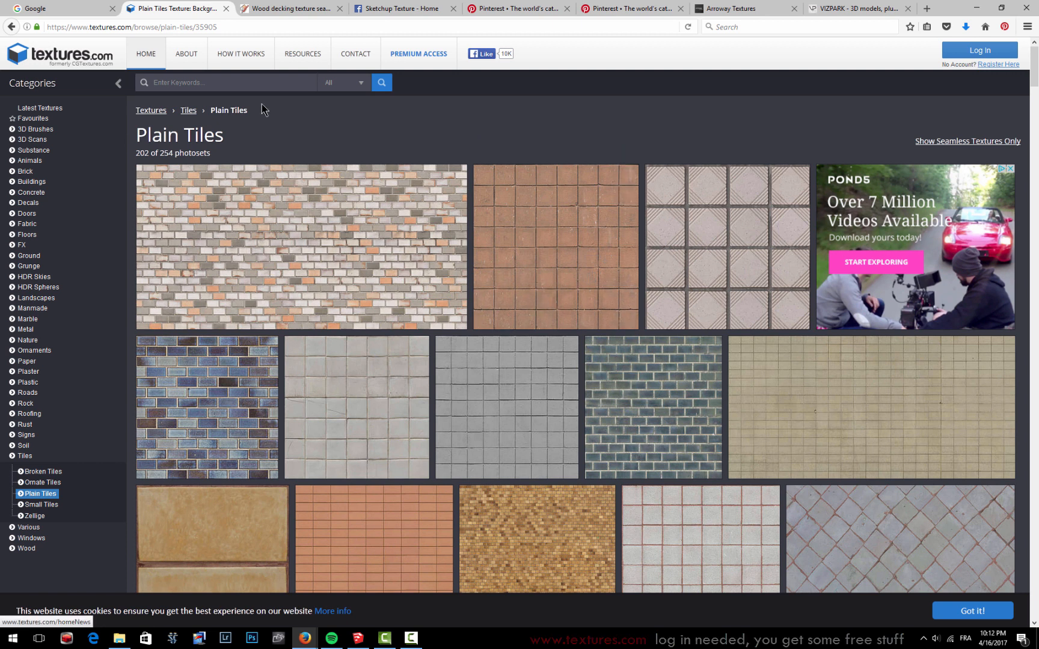
Switch to Sketchup Texture Club and open the wood decking seamless 09211 texture page.
{"action": "left_click", "coordinate": [289, 8]}
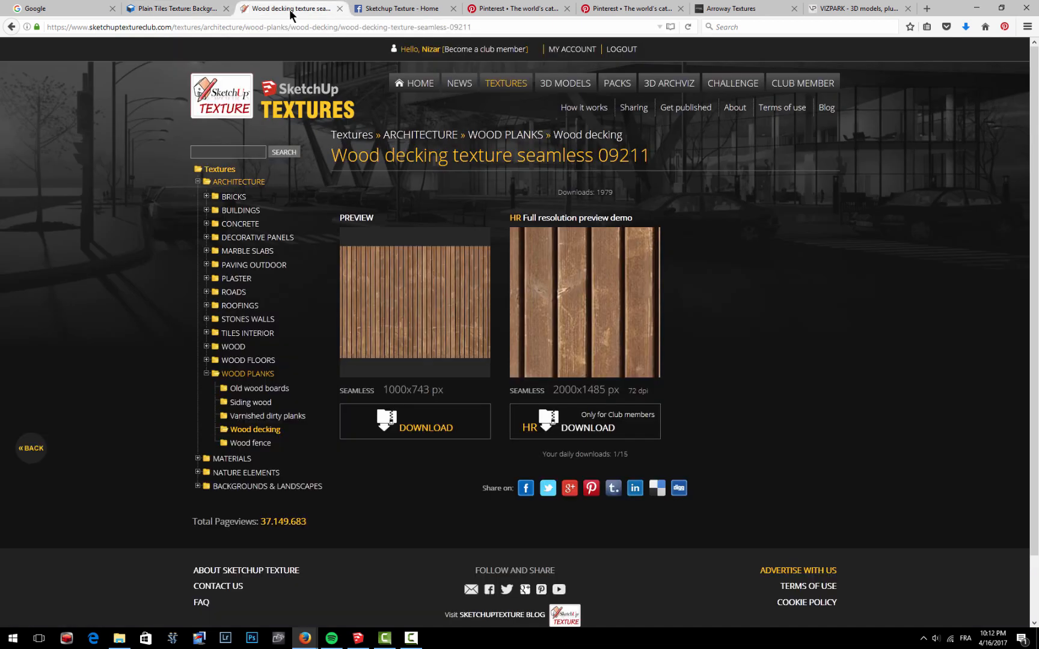
{"action": "mouse_move", "coordinate": [130, 84]}
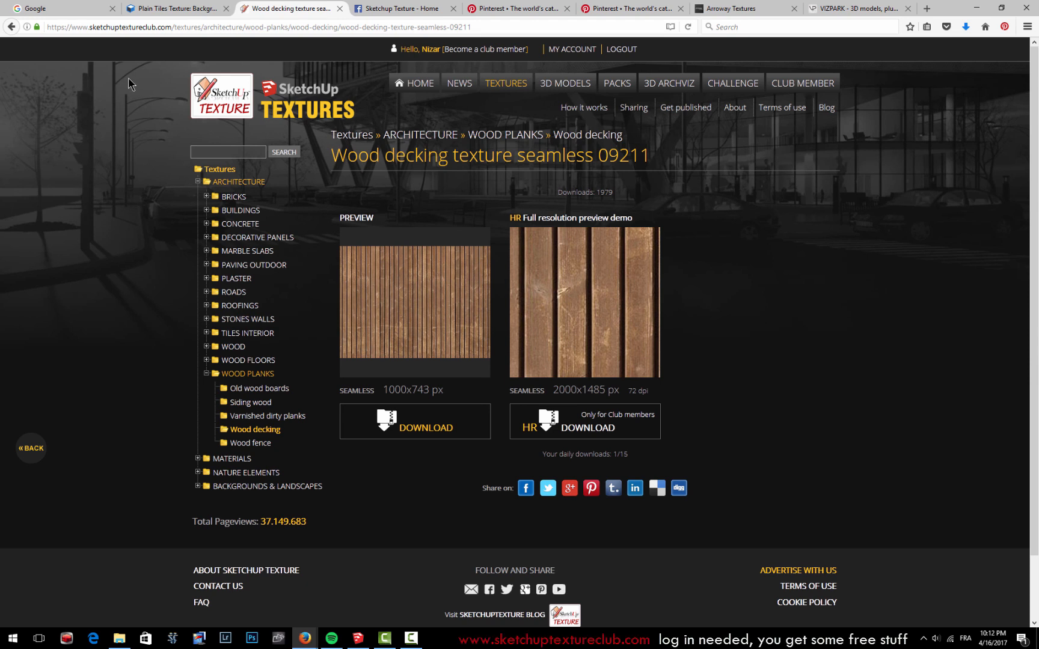
{"action": "mouse_move", "coordinate": [641, 61]}
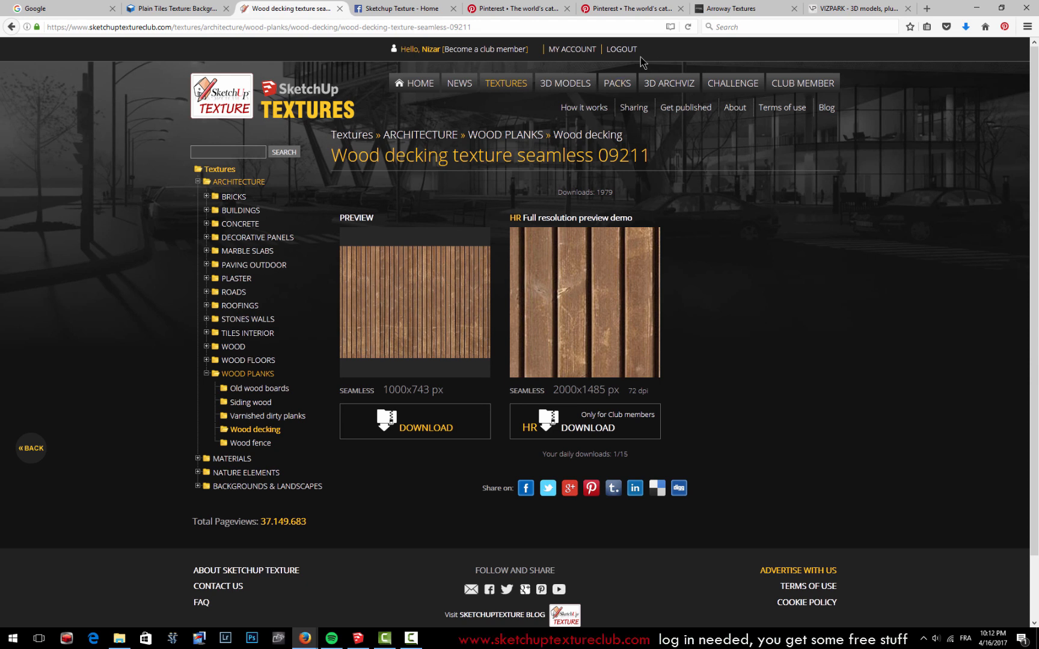
{"action": "mouse_move", "coordinate": [475, 338]}
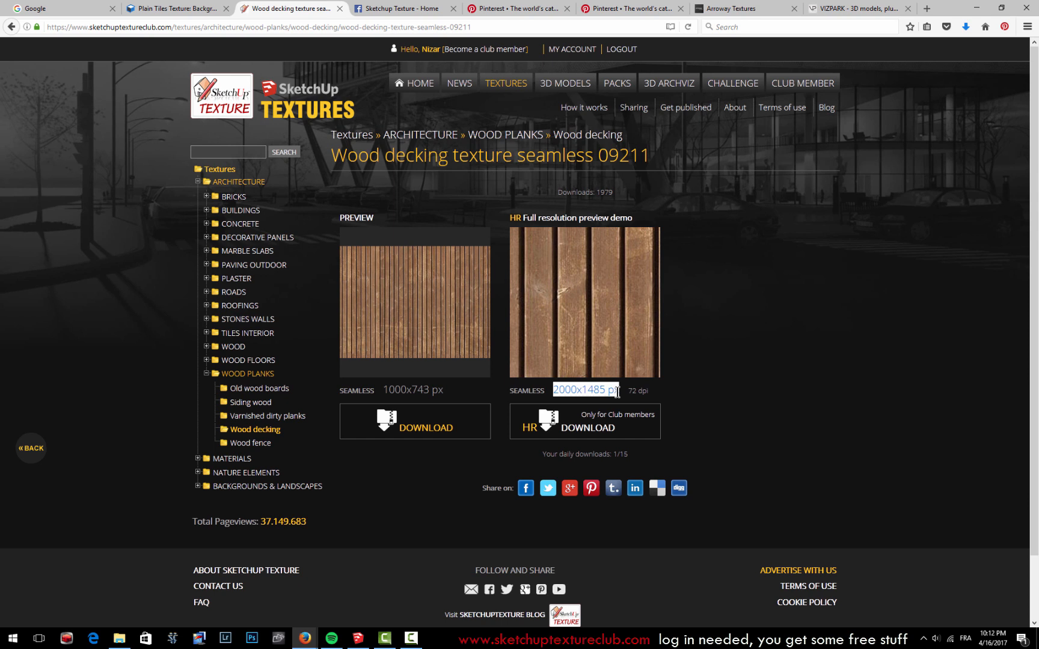
{"action": "mouse_move", "coordinate": [609, 391]}
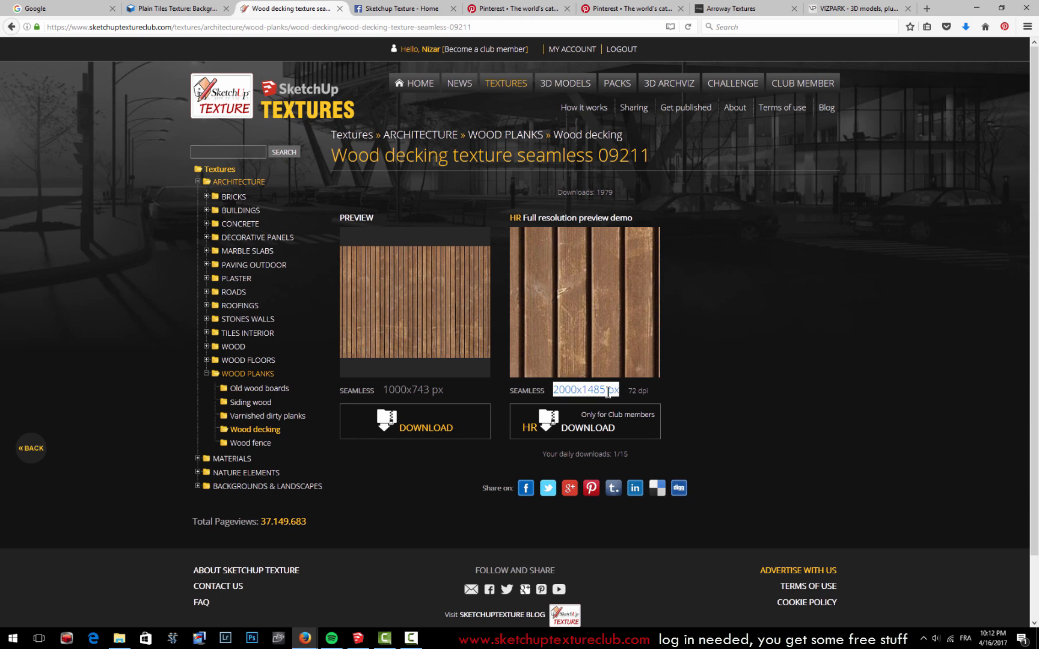
{"action": "left_click", "coordinate": [414, 302]}
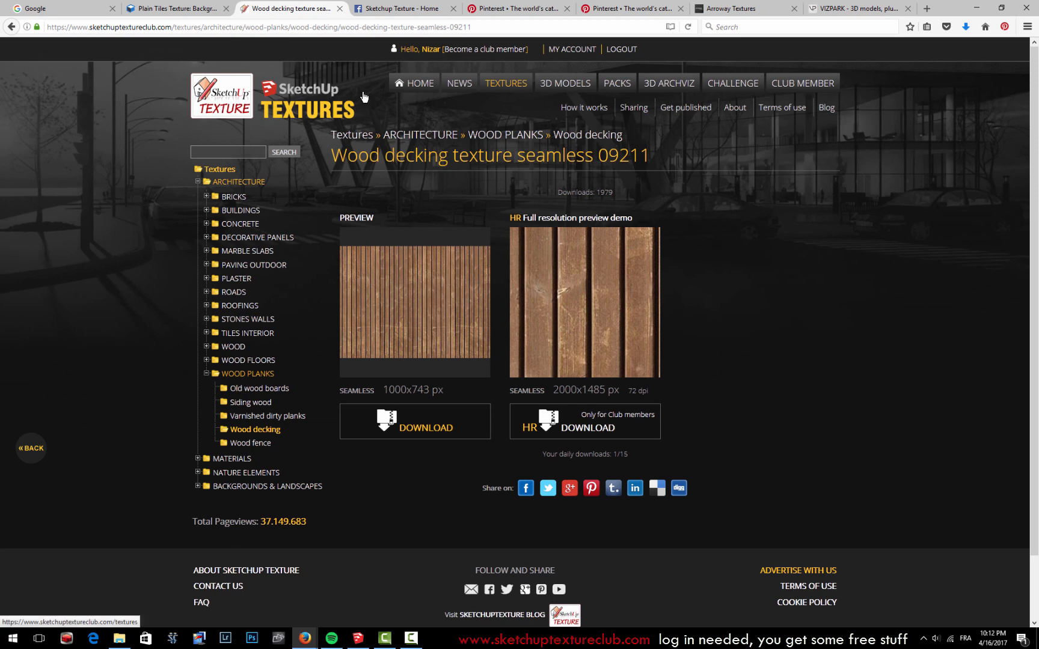
Return to the textures overview and open Materials, listing cardboard, carpeting, fabrics and fur textures.
{"action": "left_click", "coordinate": [505, 83]}
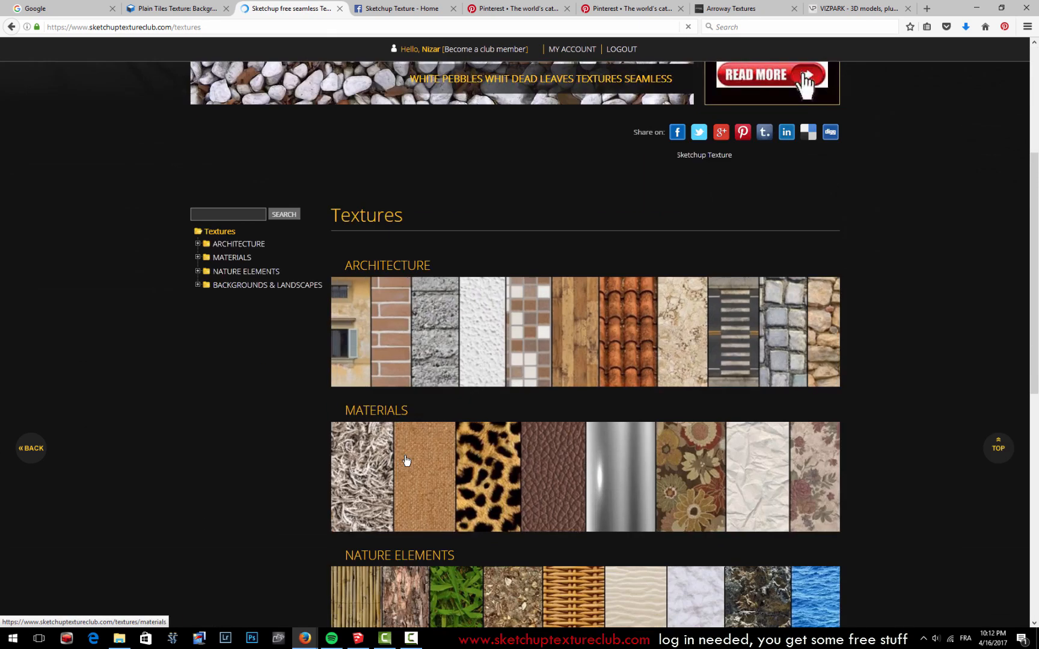
{"action": "scroll", "scroll_direction": "down", "scroll_amount": 3}
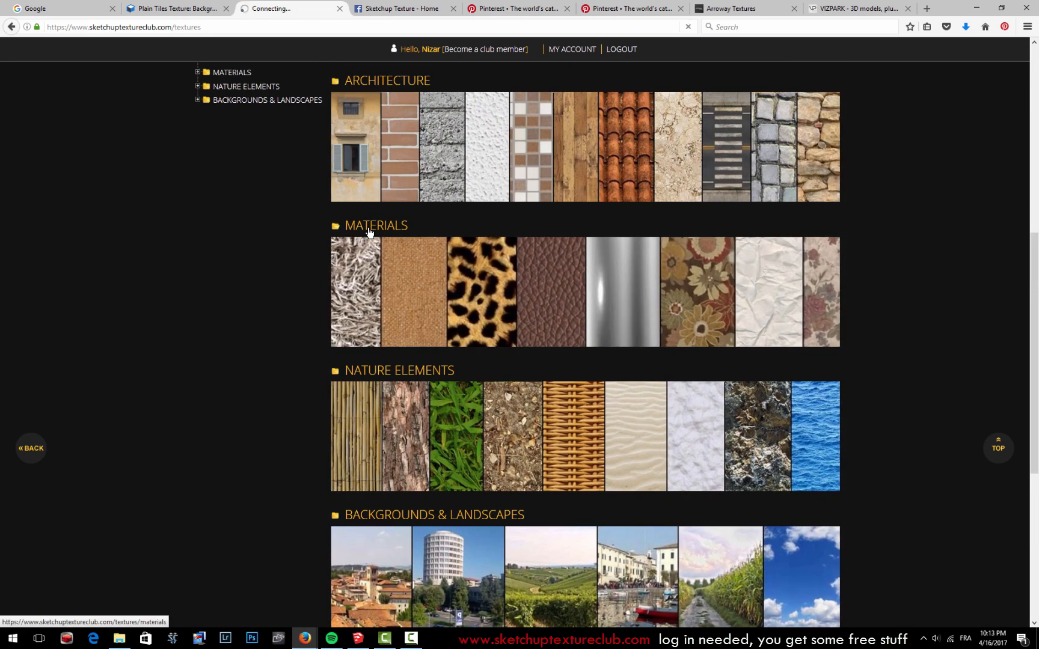
{"action": "left_click", "coordinate": [375, 226]}
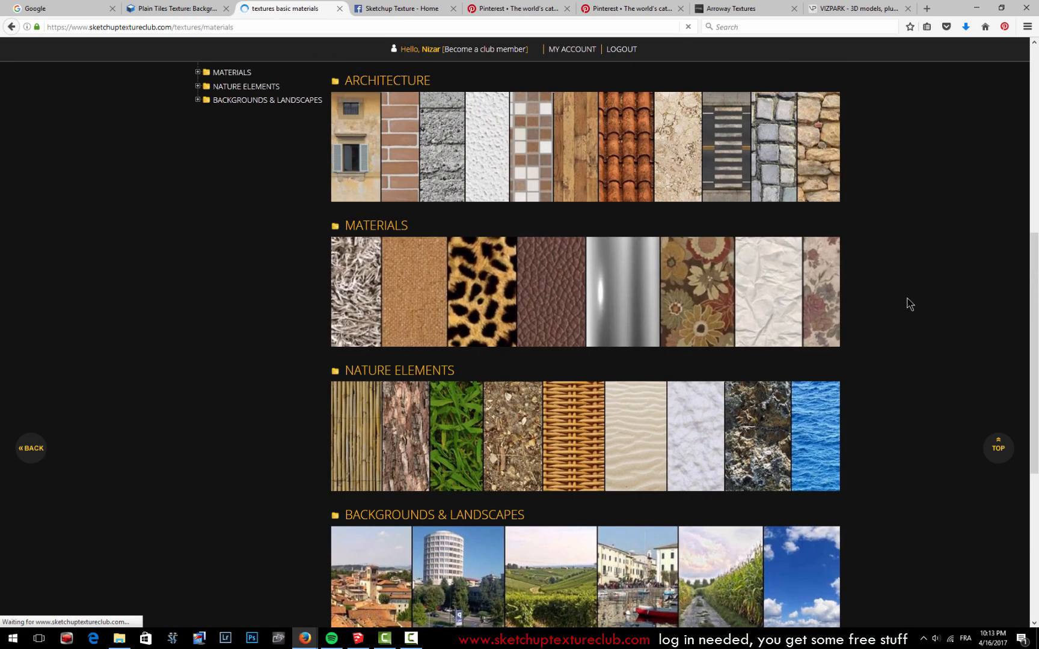
{"action": "left_click", "coordinate": [231, 71]}
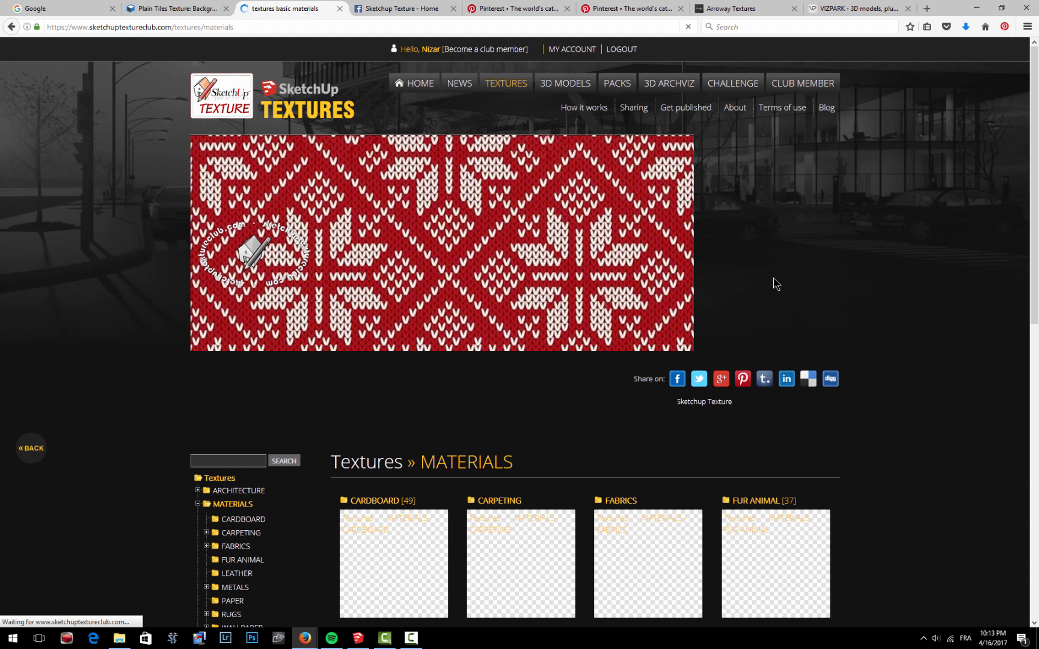
{"action": "left_click", "coordinate": [402, 8]}
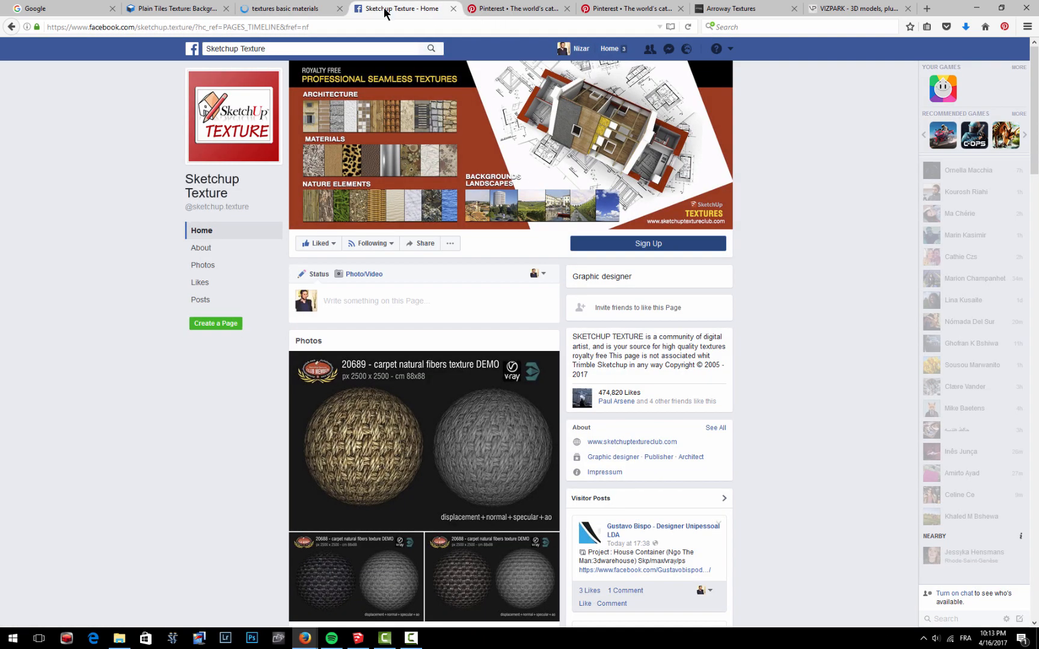
Scroll through the Sketchup Texture Facebook page and its carpet texture posts.
{"action": "left_click", "coordinate": [290, 8]}
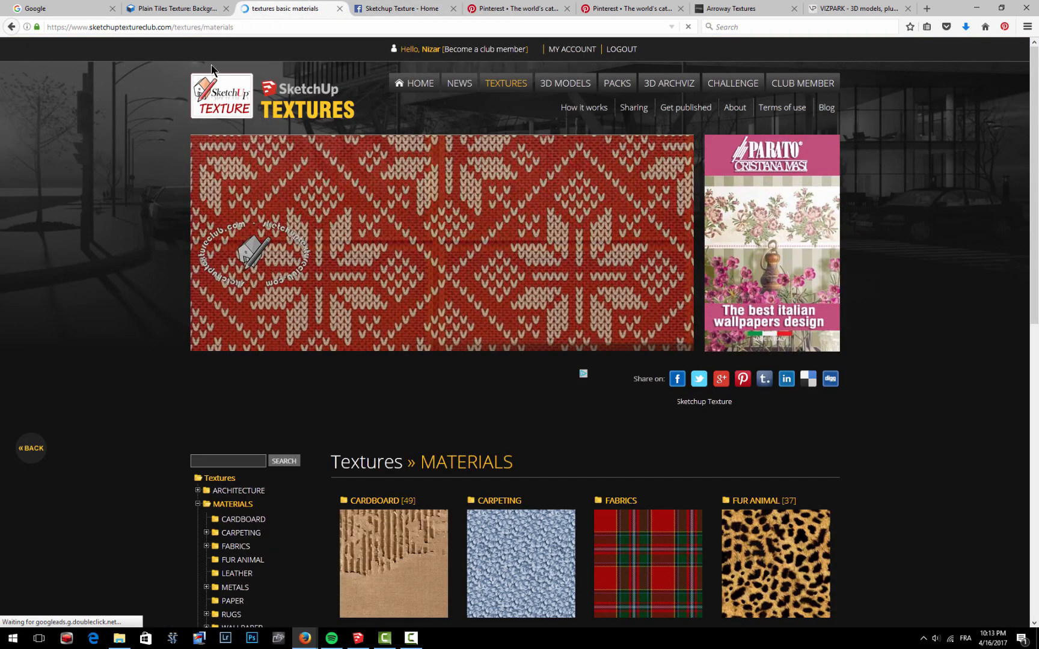
{"action": "left_click", "coordinate": [403, 7]}
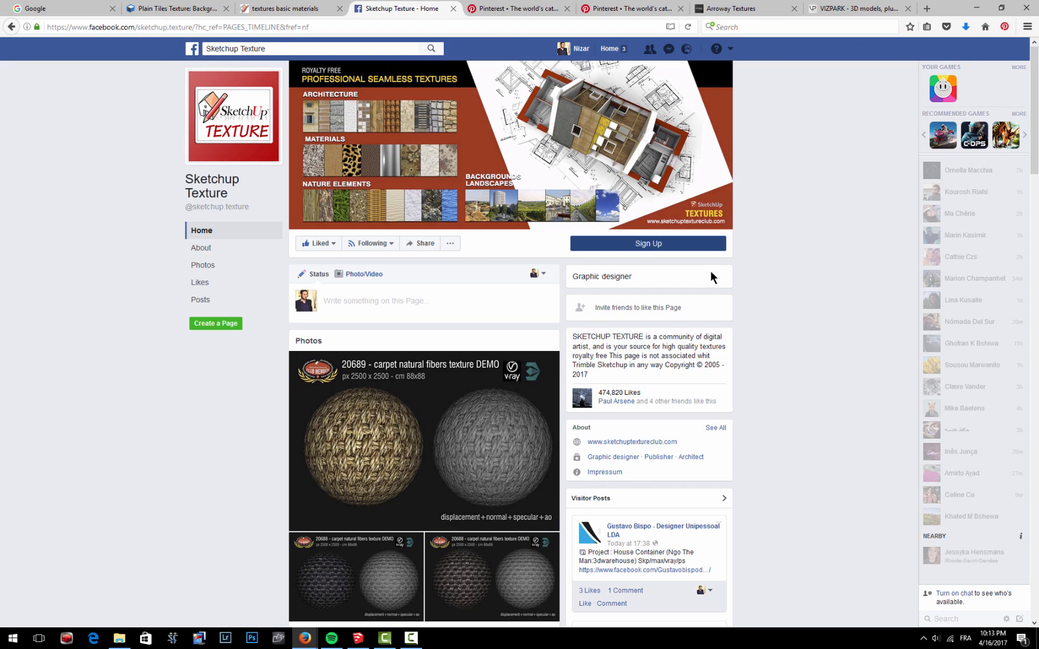
{"action": "scroll", "scroll_direction": "down", "scroll_amount": 3}
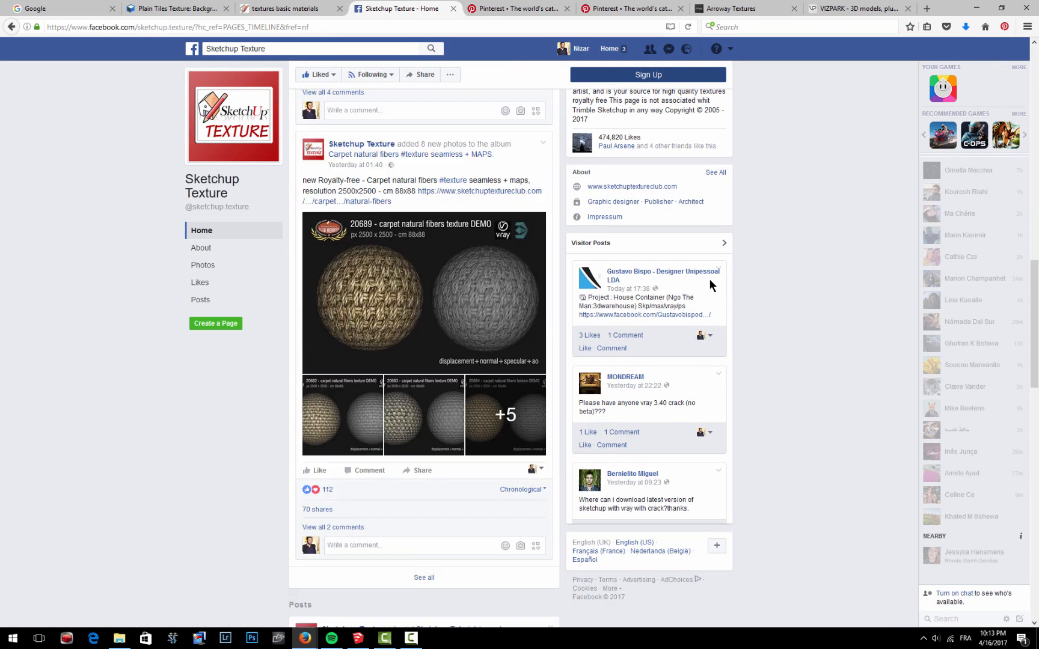
{"action": "scroll", "scroll_direction": "down", "scroll_amount": 3}
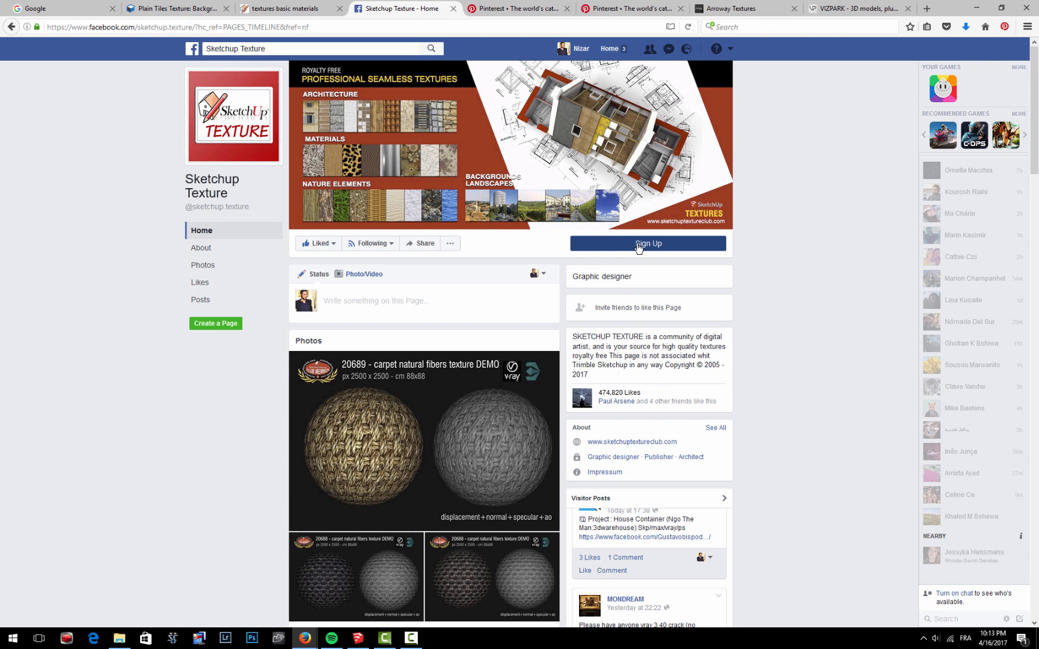
{"action": "mouse_move", "coordinate": [625, 259]}
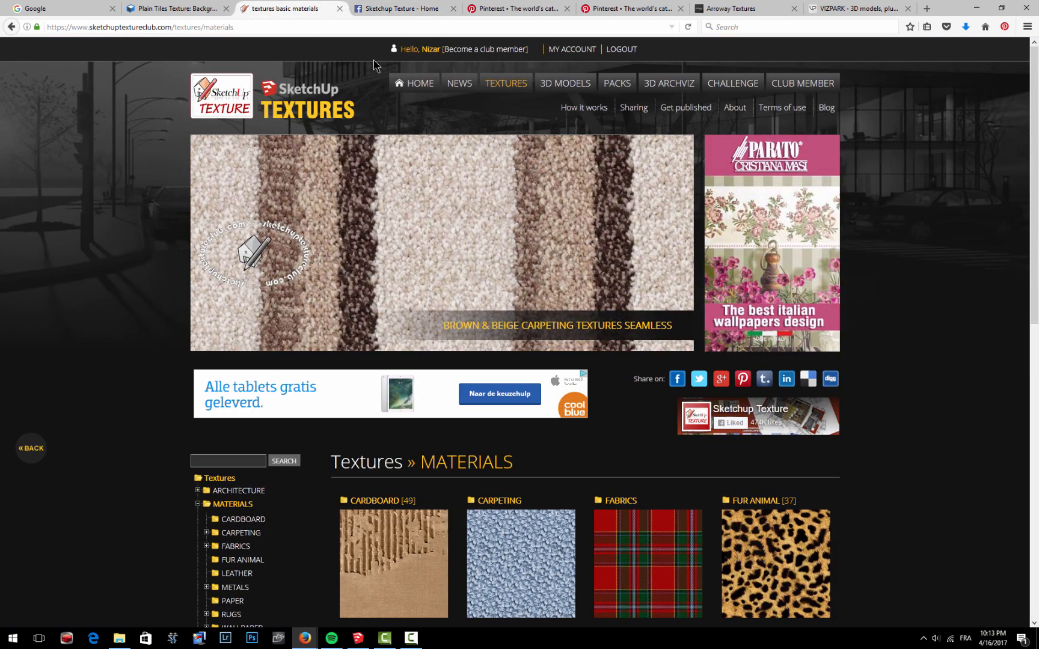
{"action": "left_click", "coordinate": [516, 8]}
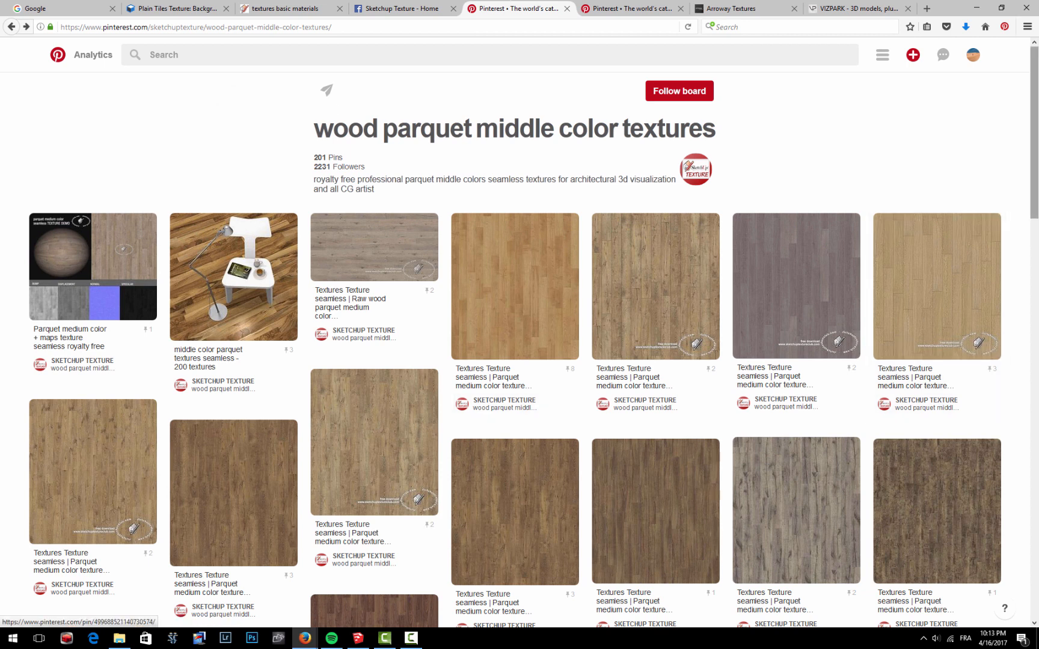
Scroll down the 'wood parquet middle color textures' board to reveal more parquet pins.
{"action": "scroll", "scroll_direction": "down", "scroll_amount": 3}
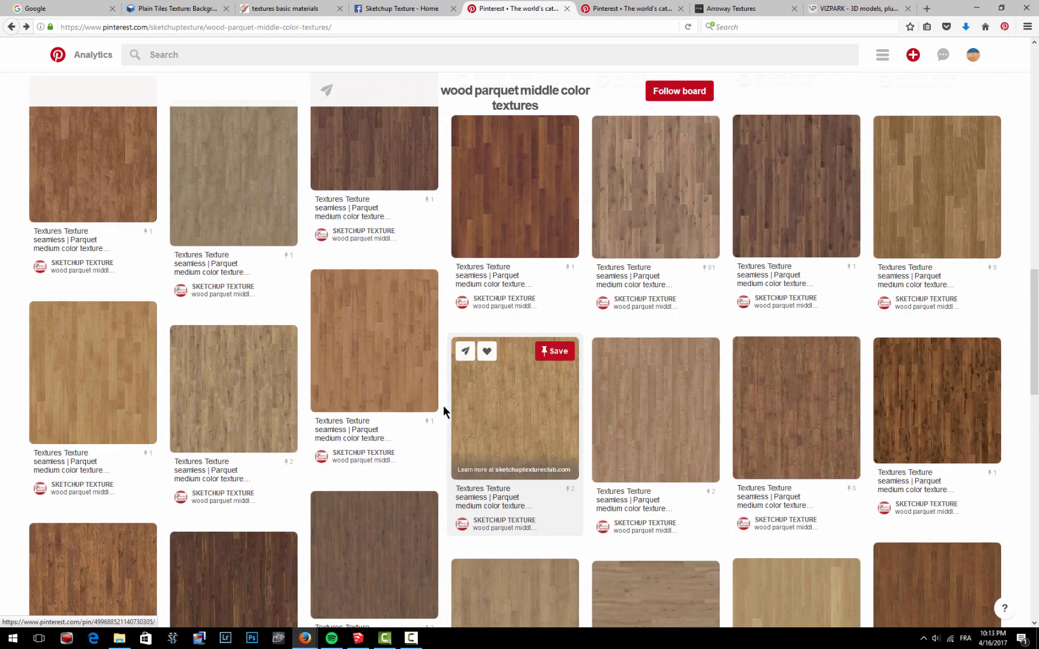
{"action": "scroll", "scroll_direction": "down", "scroll_amount": 3}
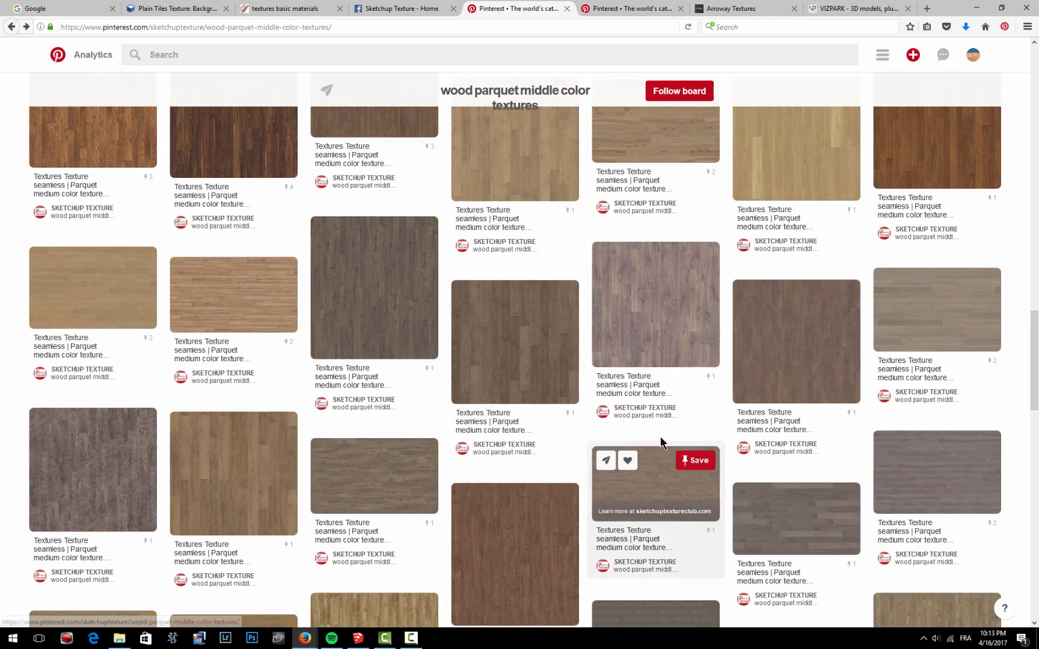
{"action": "scroll", "scroll_direction": "down", "scroll_amount": 3}
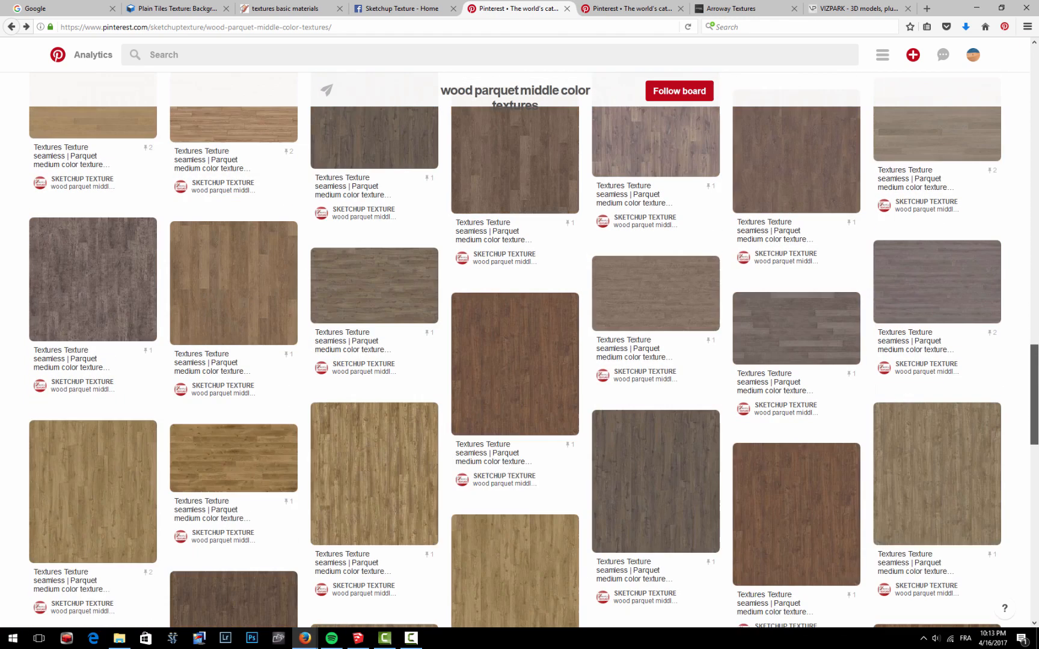
{"action": "scroll", "scroll_direction": "down", "scroll_amount": 3}
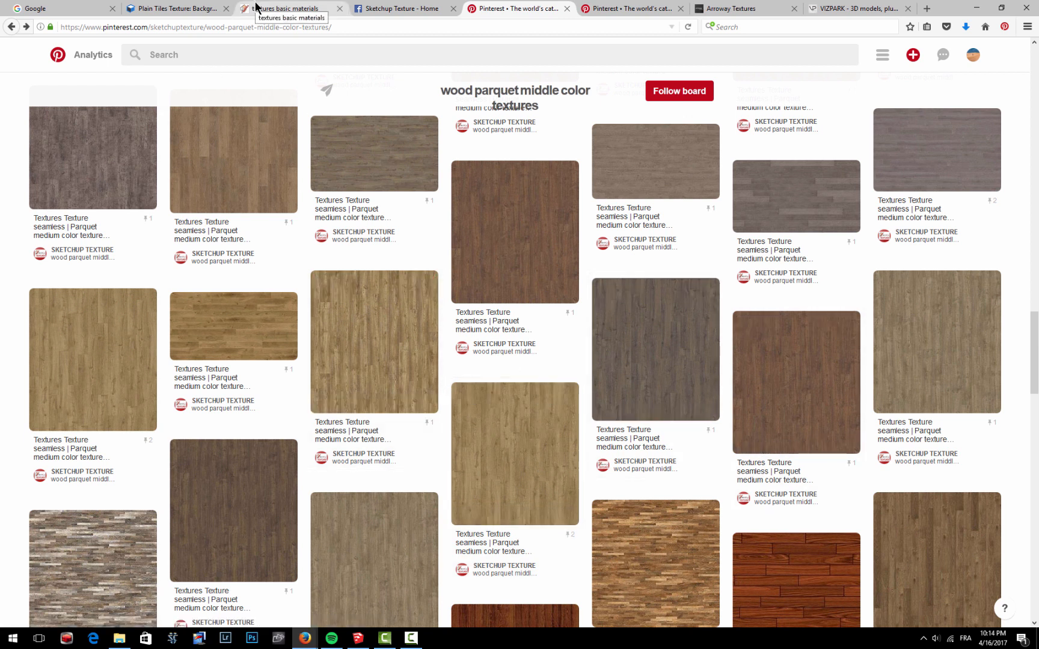
{"action": "mouse_move", "coordinate": [514, 232]}
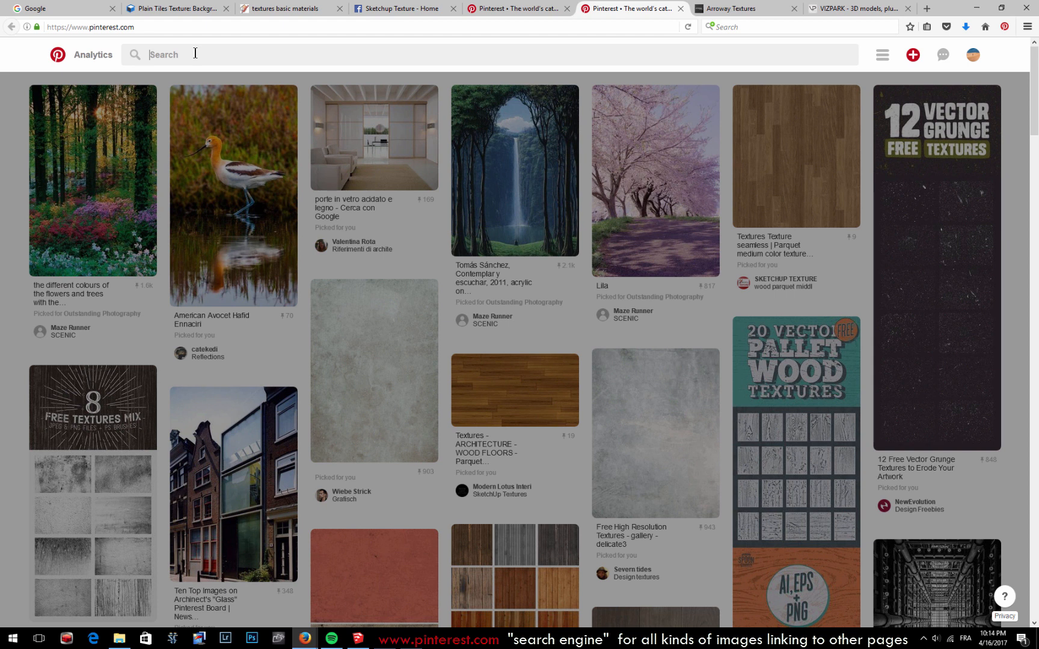
Search Pinterest for seamless concrete textures and scroll through the results, including grunge sets.
{"action": "type", "text": "seam"}
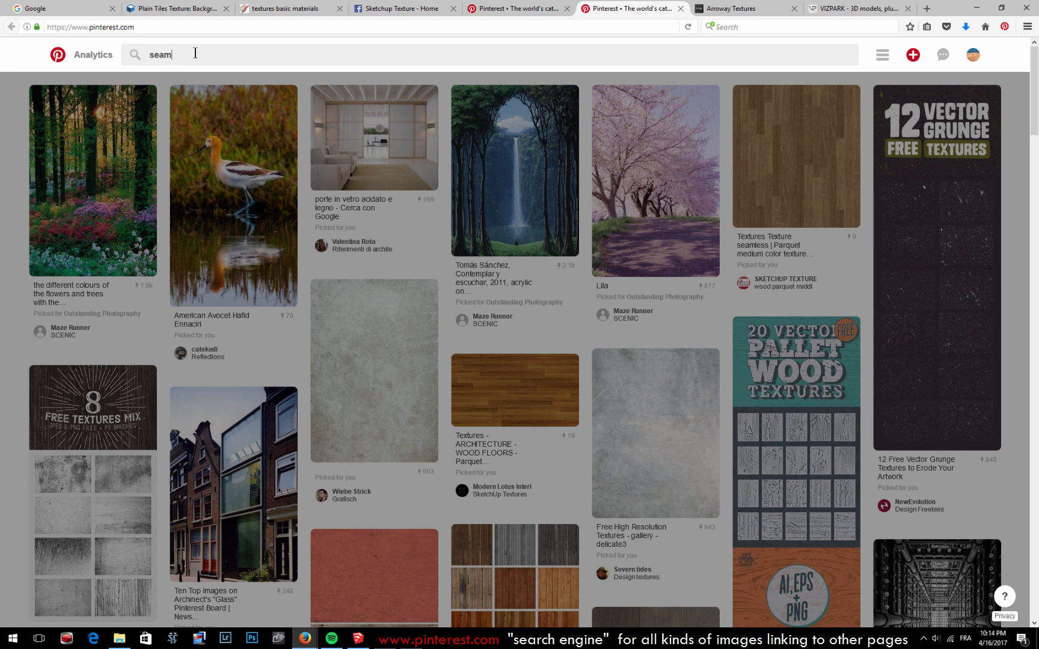
{"action": "type", "text": "concrete texture"}
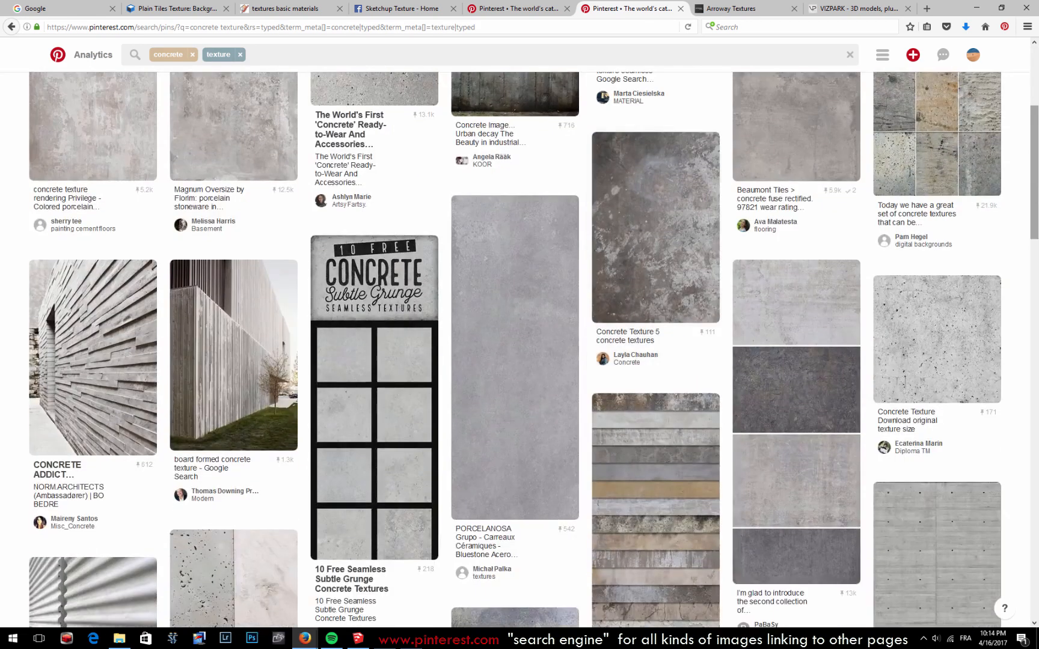
{"action": "scroll", "scroll_direction": "down", "scroll_amount": 3}
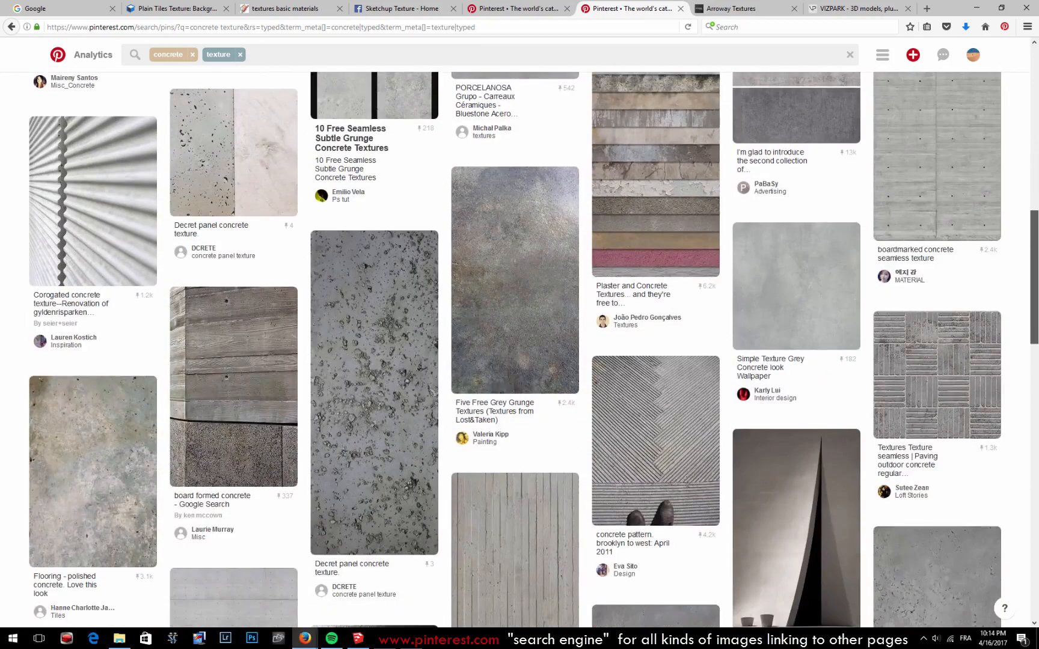
{"action": "scroll", "scroll_direction": "down", "scroll_amount": 3}
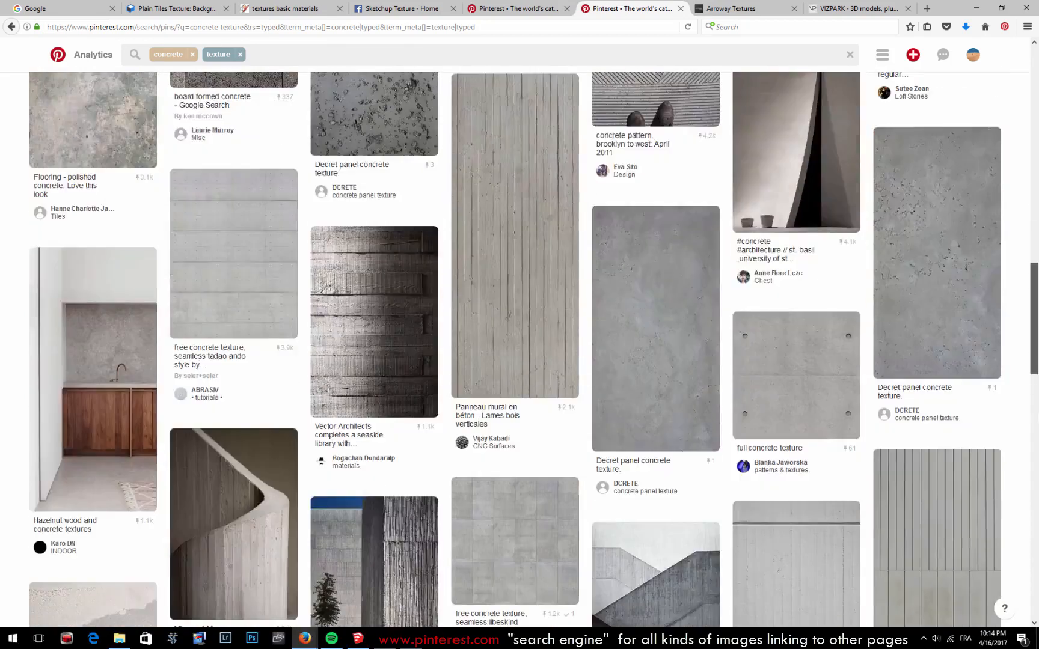
{"action": "scroll", "scroll_direction": "down", "scroll_amount": 3}
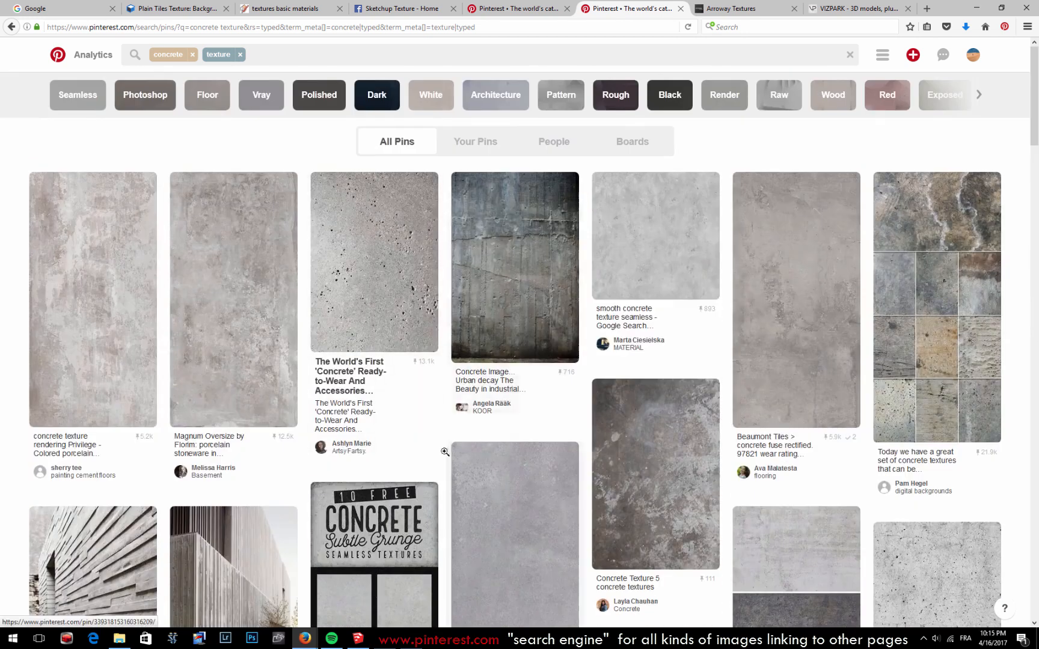
{"action": "scroll", "scroll_direction": "down", "scroll_amount": 3}
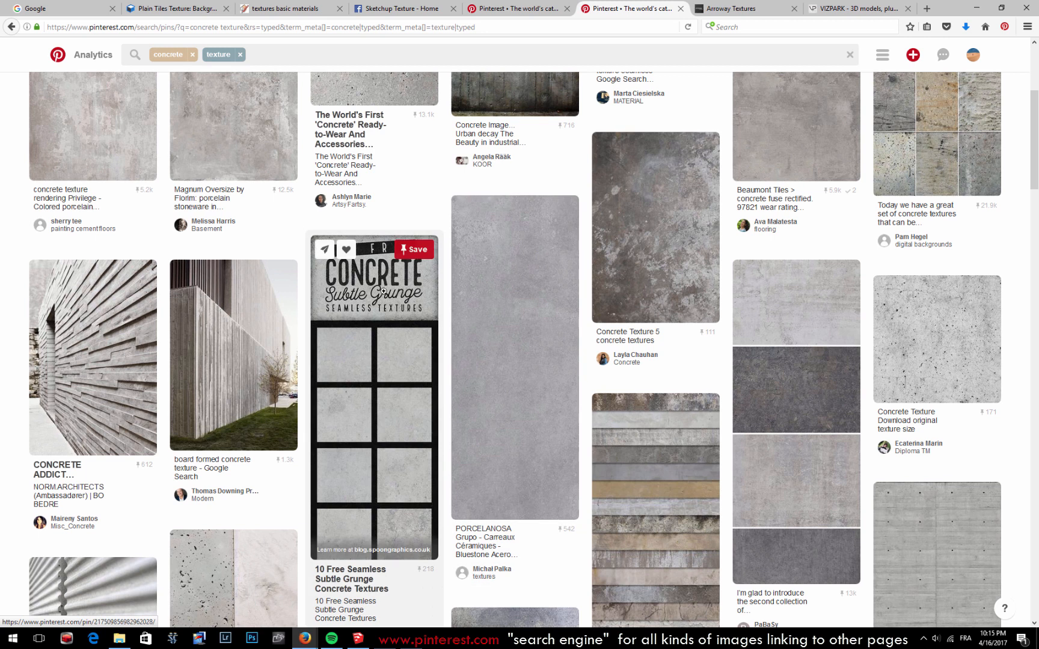
{"action": "scroll", "scroll_direction": "down", "scroll_amount": 3}
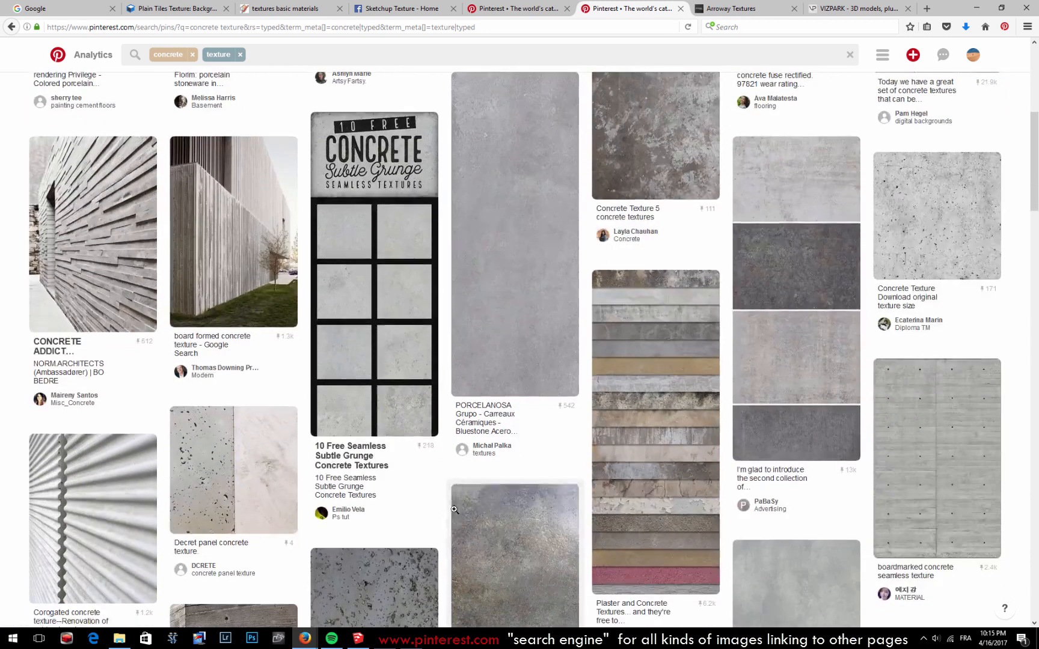
{"action": "mouse_move", "coordinate": [450, 538]}
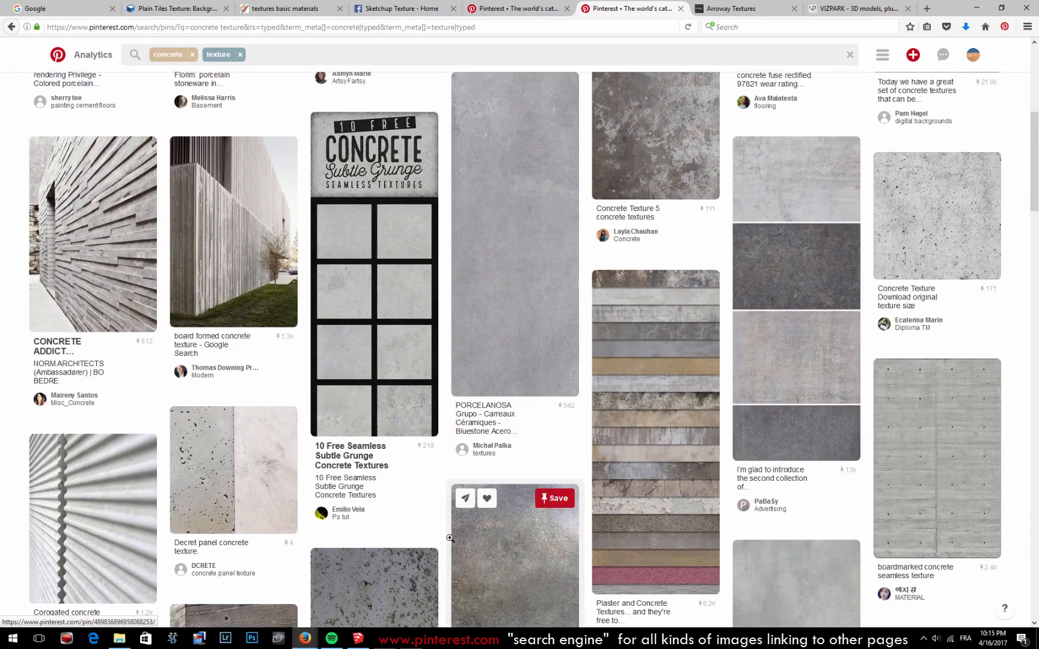
{"action": "scroll", "scroll_direction": "down", "scroll_amount": 3}
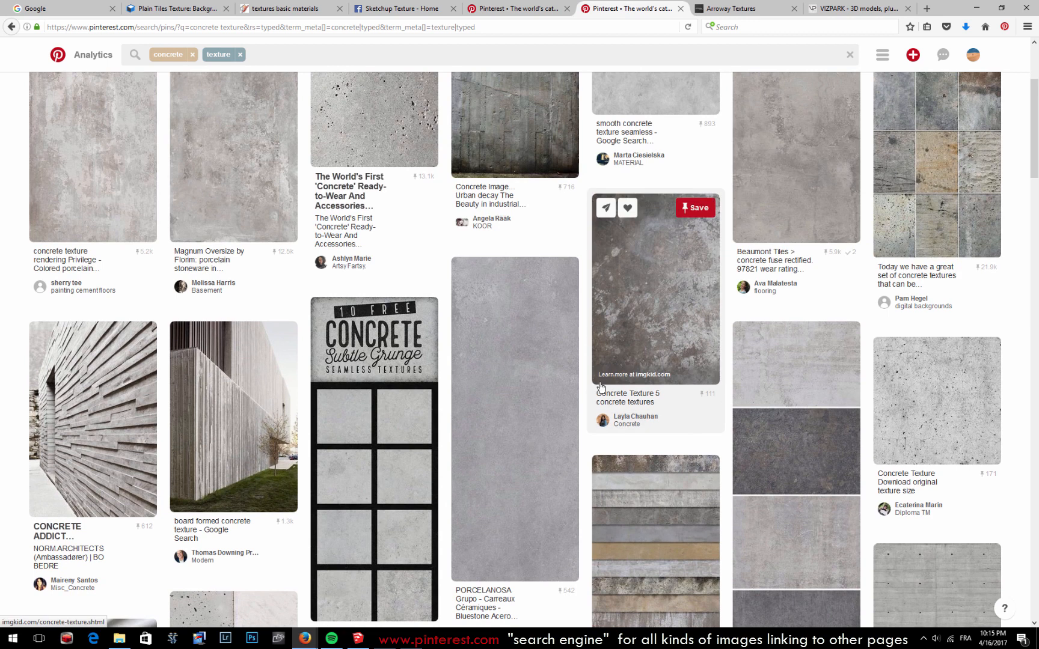
{"action": "mouse_move", "coordinate": [589, 389]}
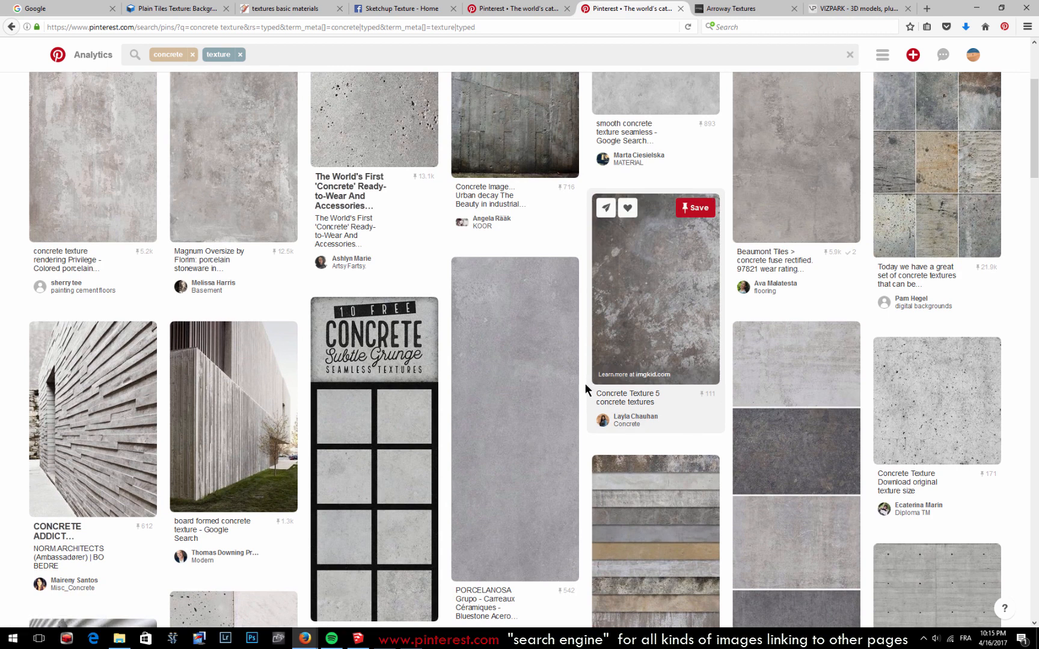
{"action": "scroll", "scroll_direction": "down", "scroll_amount": 3}
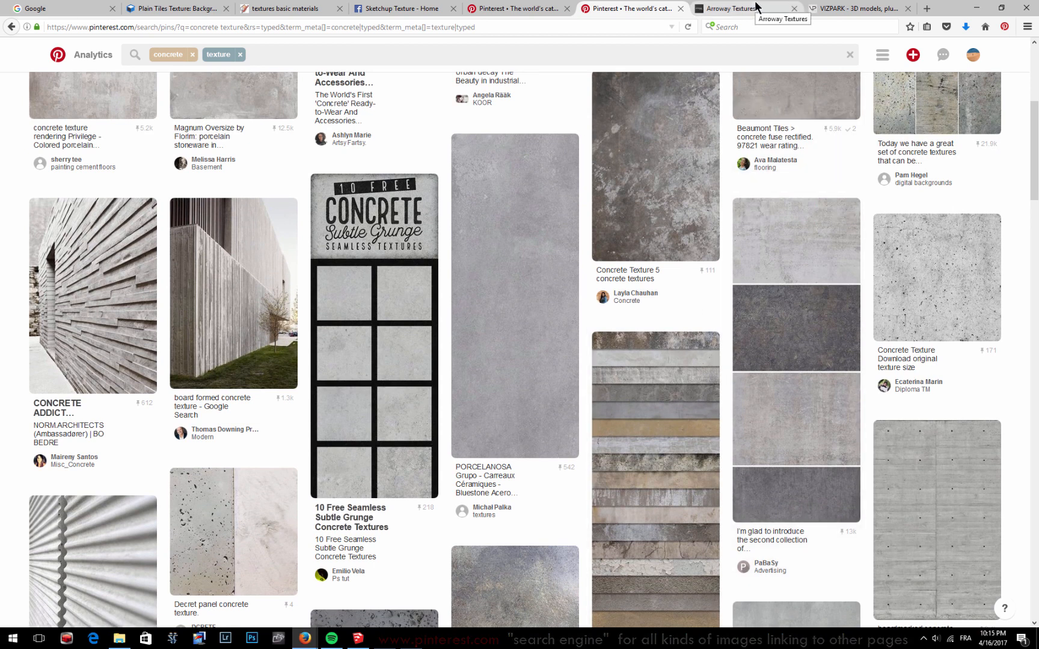
Review Arroway's wood flooring 026 maple texture page, including its specs, maps and 4,00 € price.
{"action": "left_click", "coordinate": [738, 8]}
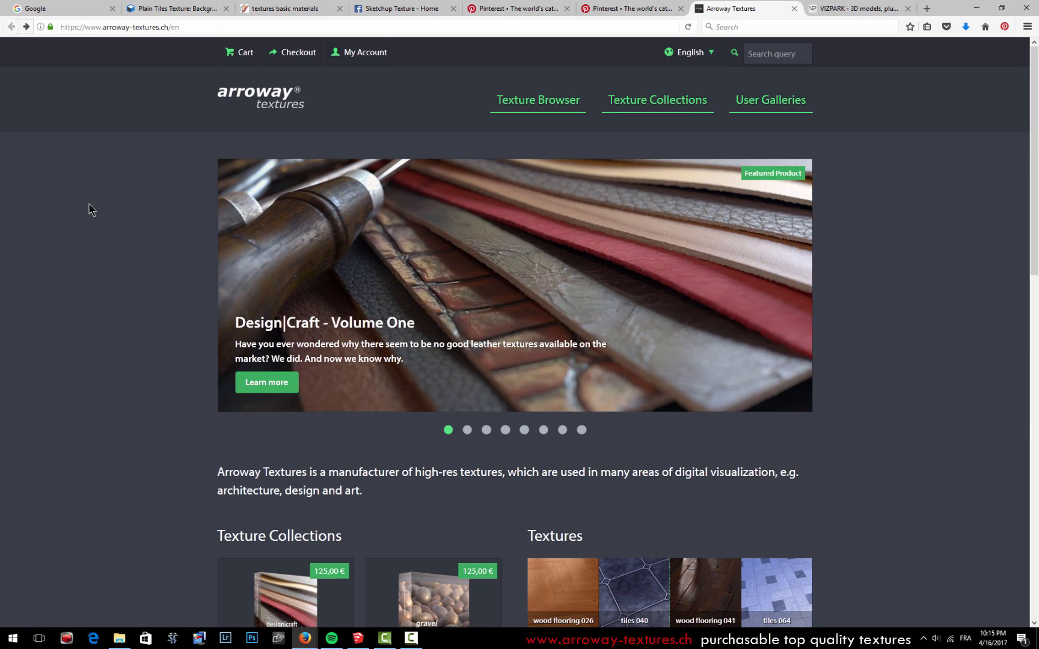
{"action": "scroll", "scroll_direction": "down", "scroll_amount": 3}
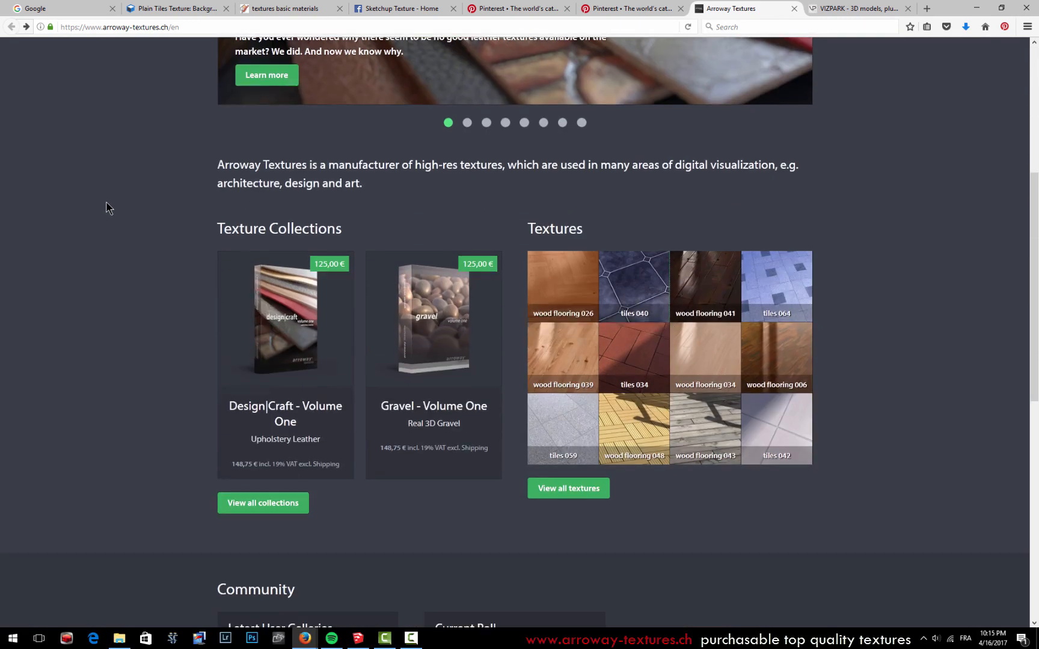
{"action": "left_click", "coordinate": [562, 286]}
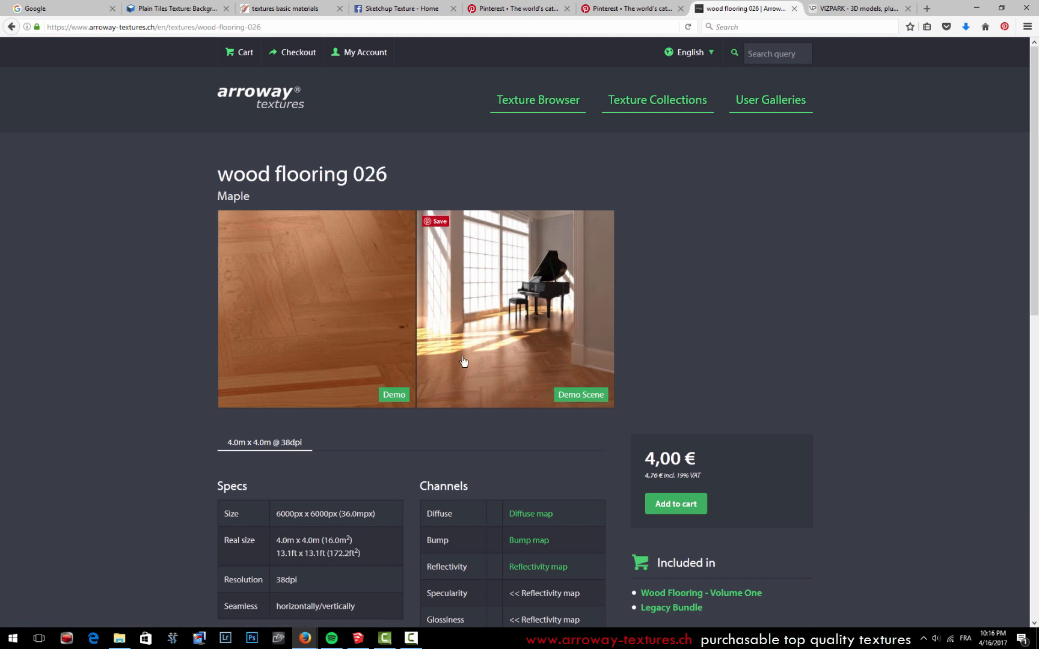
{"action": "mouse_move", "coordinate": [494, 368]}
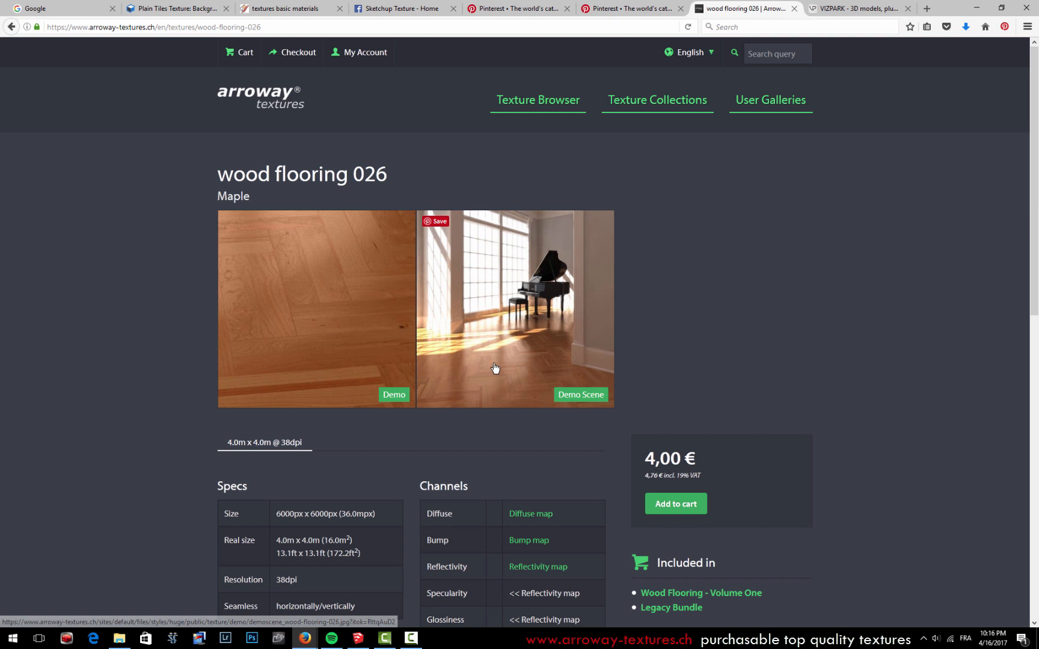
{"action": "mouse_move", "coordinate": [797, 405]}
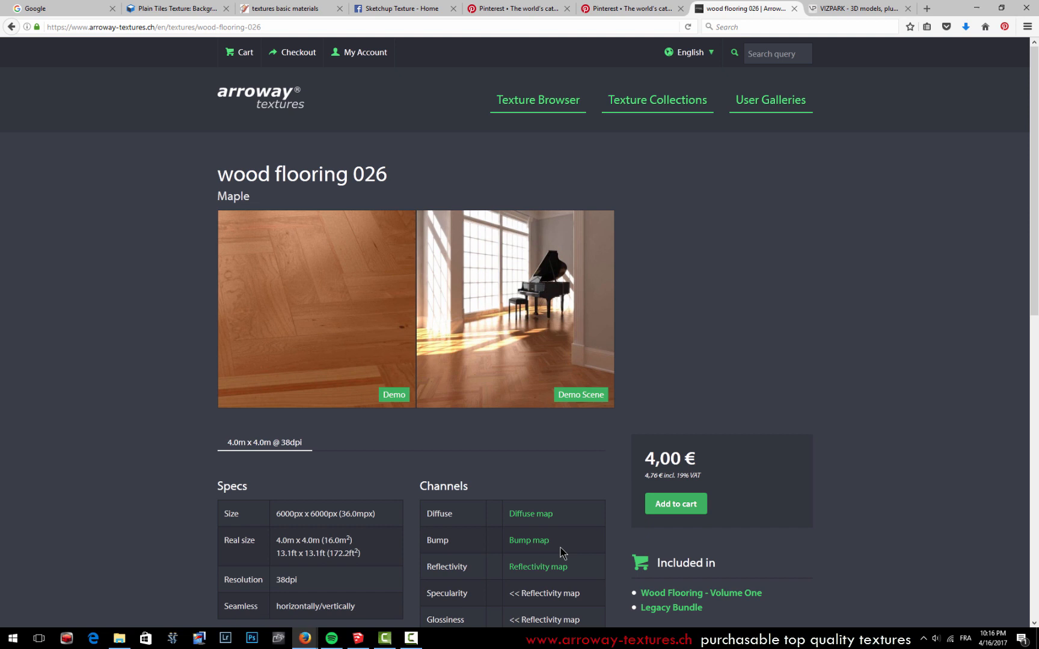
{"action": "scroll", "scroll_direction": "down", "scroll_amount": 3}
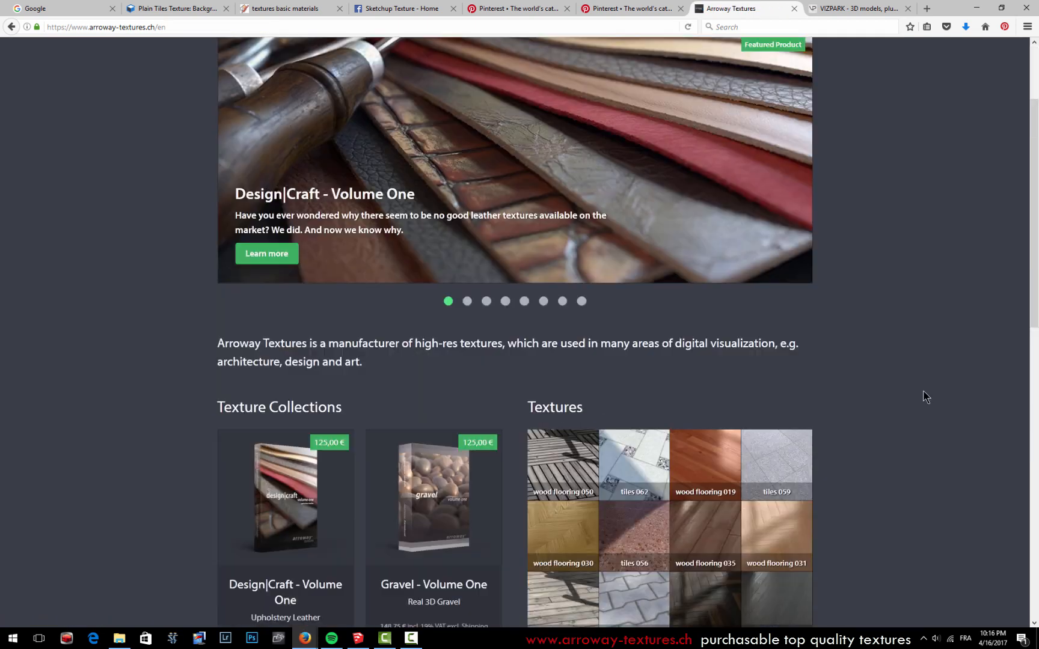
{"action": "scroll", "scroll_direction": "down", "scroll_amount": 3}
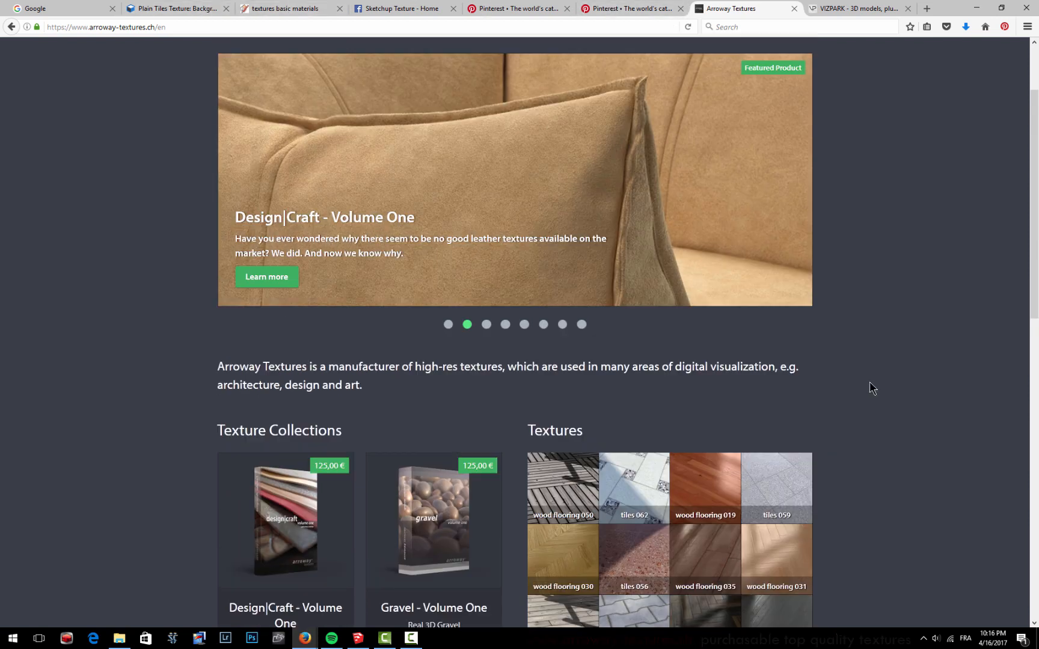
{"action": "left_click", "coordinate": [854, 8]}
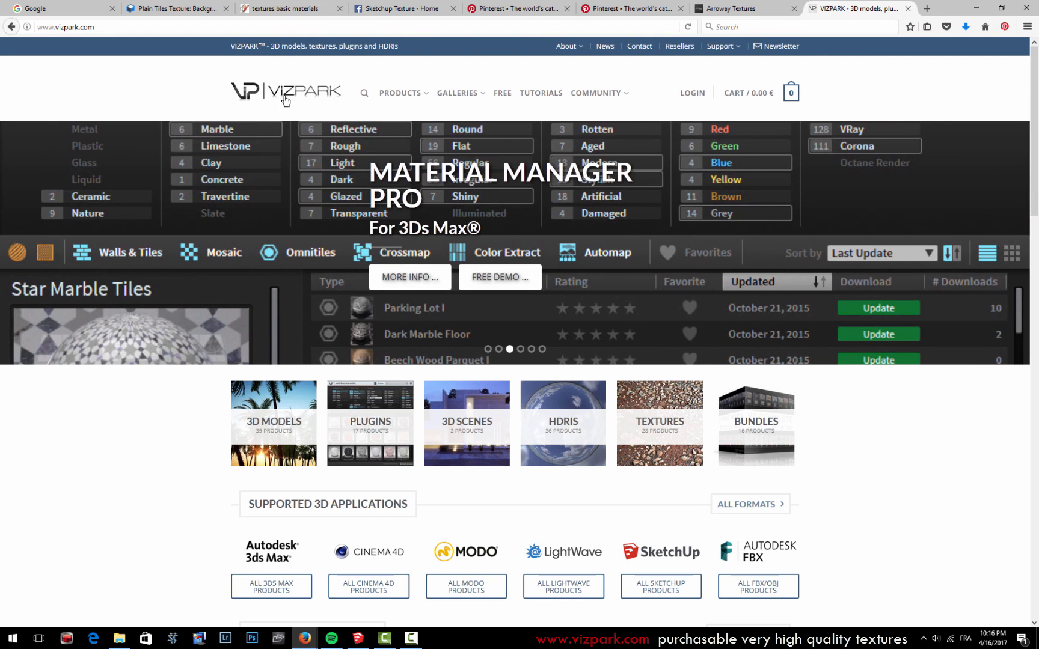
Open VizPark's Textures category and scroll through packs priced from 9.99 € to 49.00 €.
{"action": "left_click", "coordinate": [457, 93]}
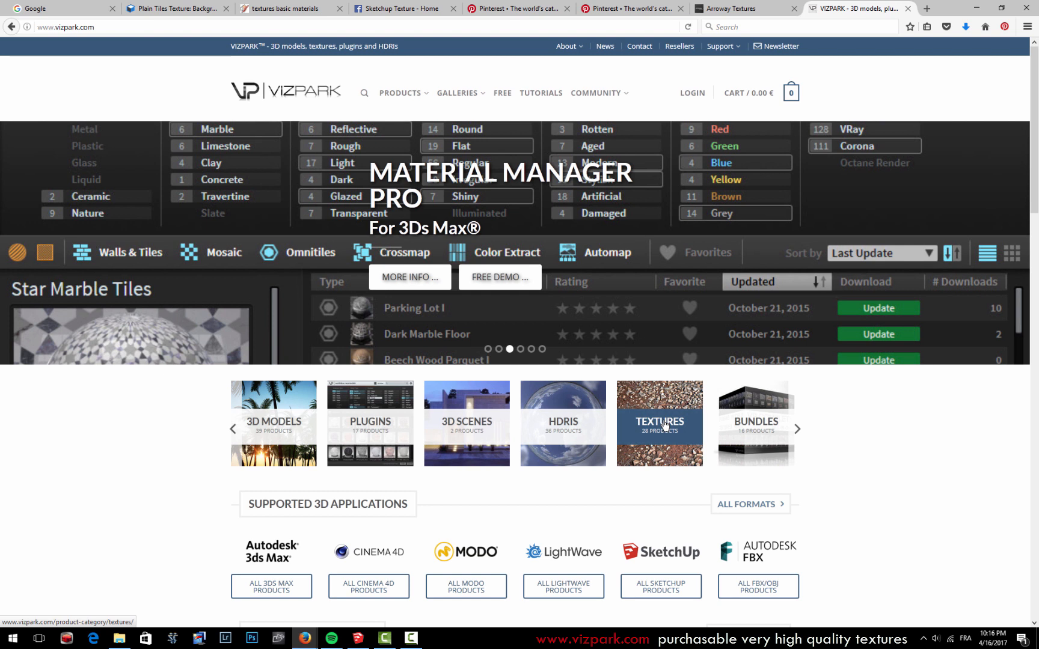
{"action": "mouse_move", "coordinate": [74, 38]}
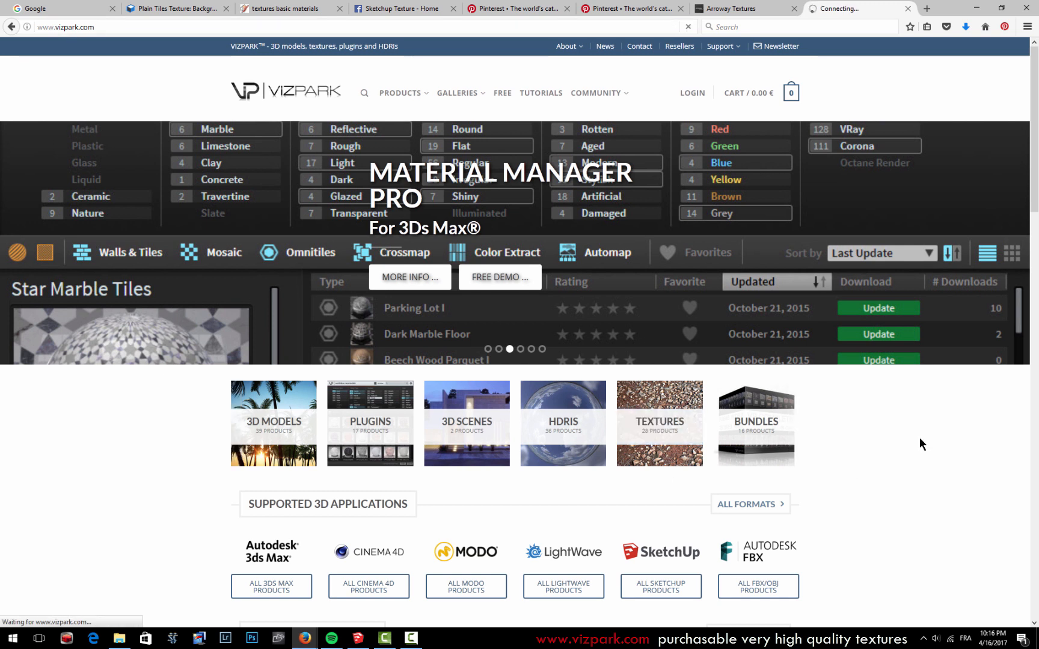
{"action": "left_click", "coordinate": [658, 421]}
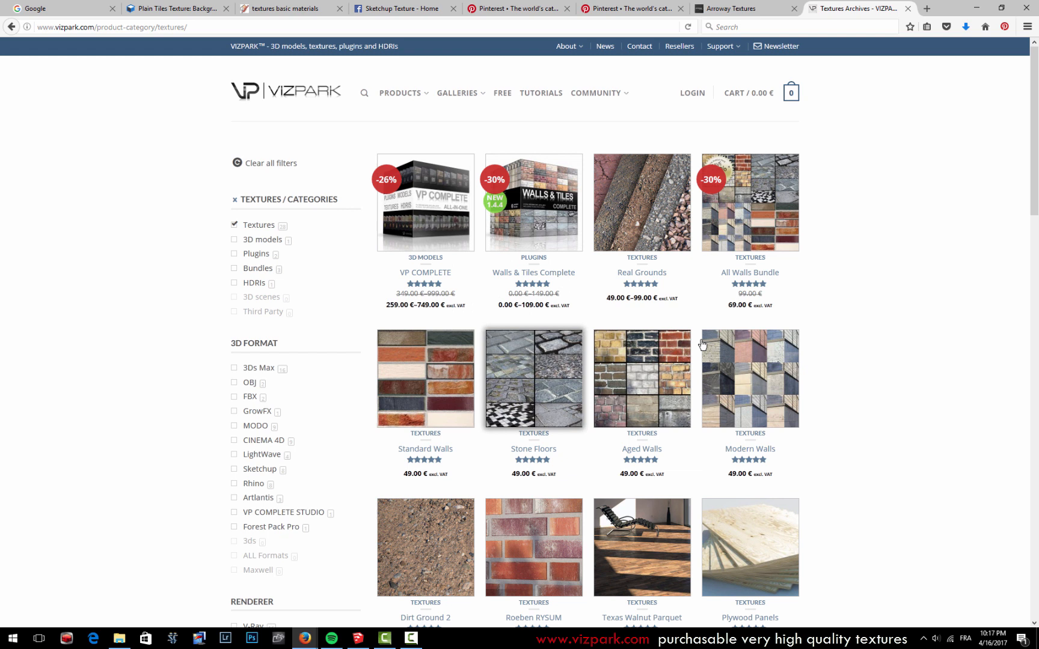
{"action": "mouse_move", "coordinate": [532, 228]}
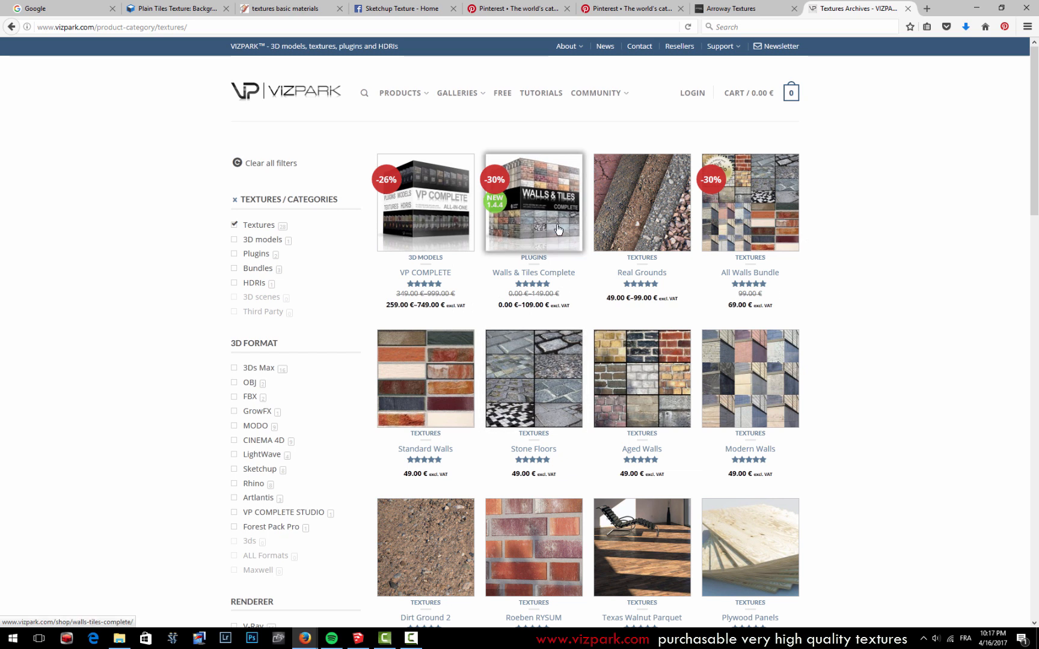
{"action": "scroll", "scroll_direction": "down", "scroll_amount": 3}
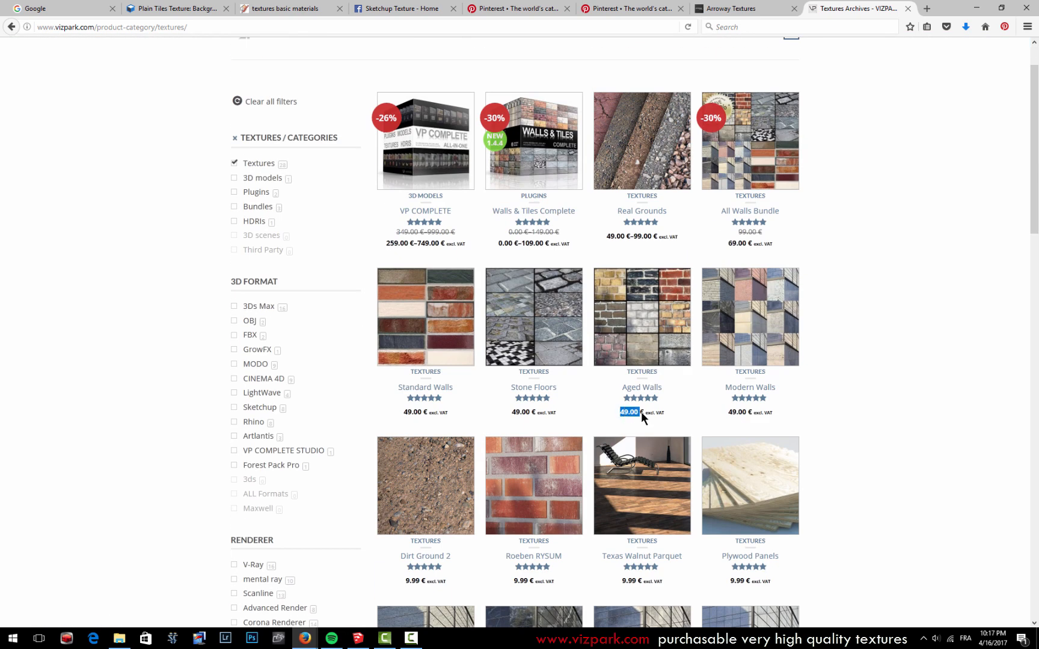
{"action": "scroll", "scroll_direction": "down", "scroll_amount": 3}
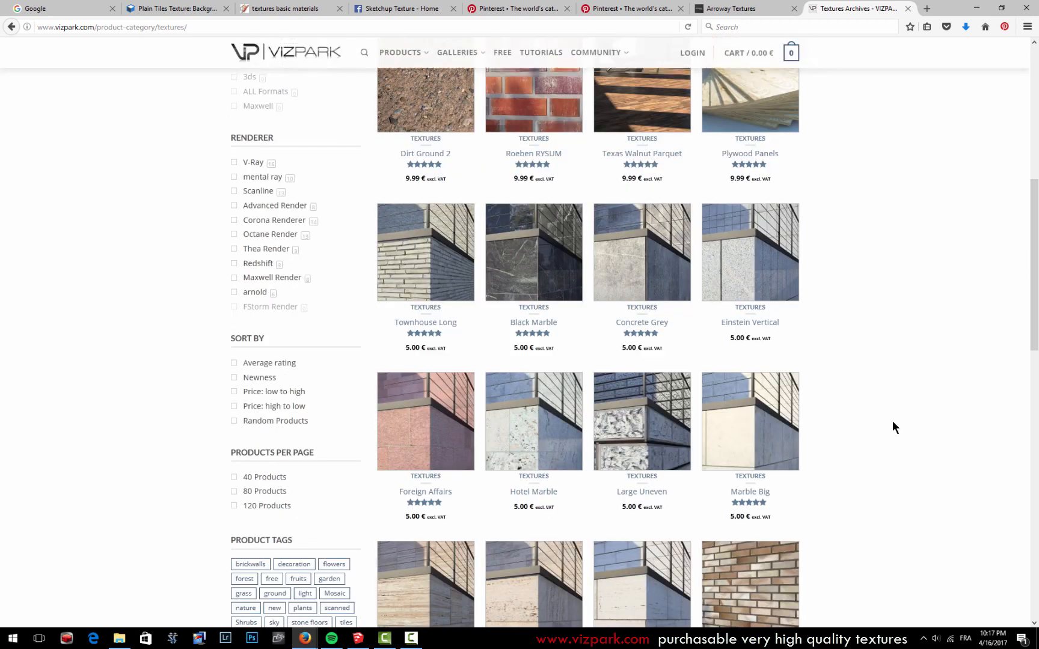
{"action": "scroll", "scroll_direction": "up", "scroll_amount": 3}
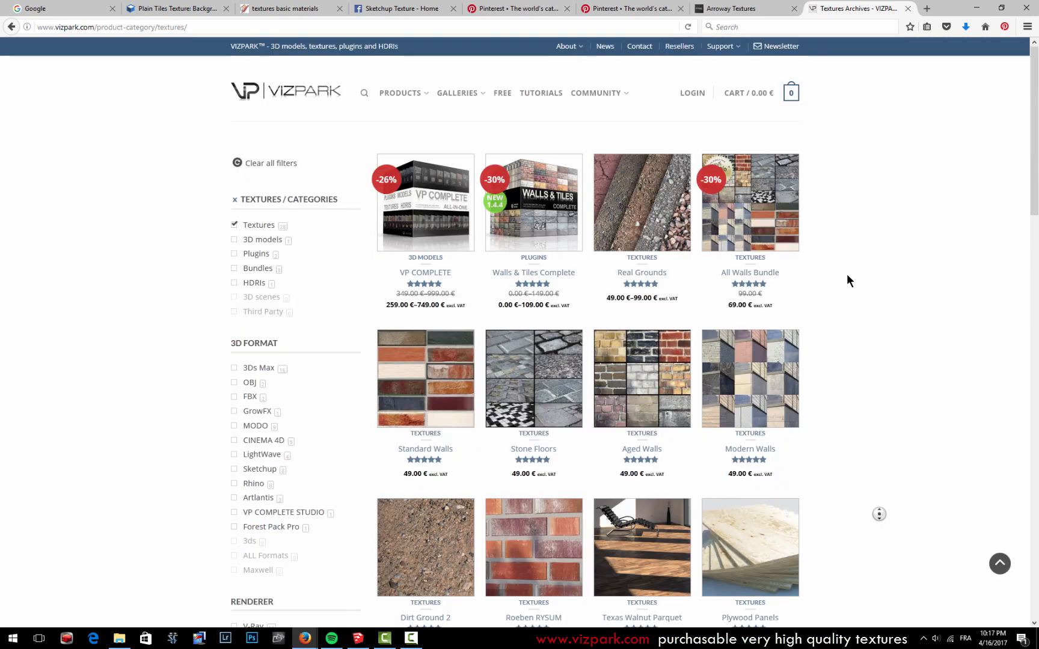
{"action": "mouse_move", "coordinate": [749, 378]}
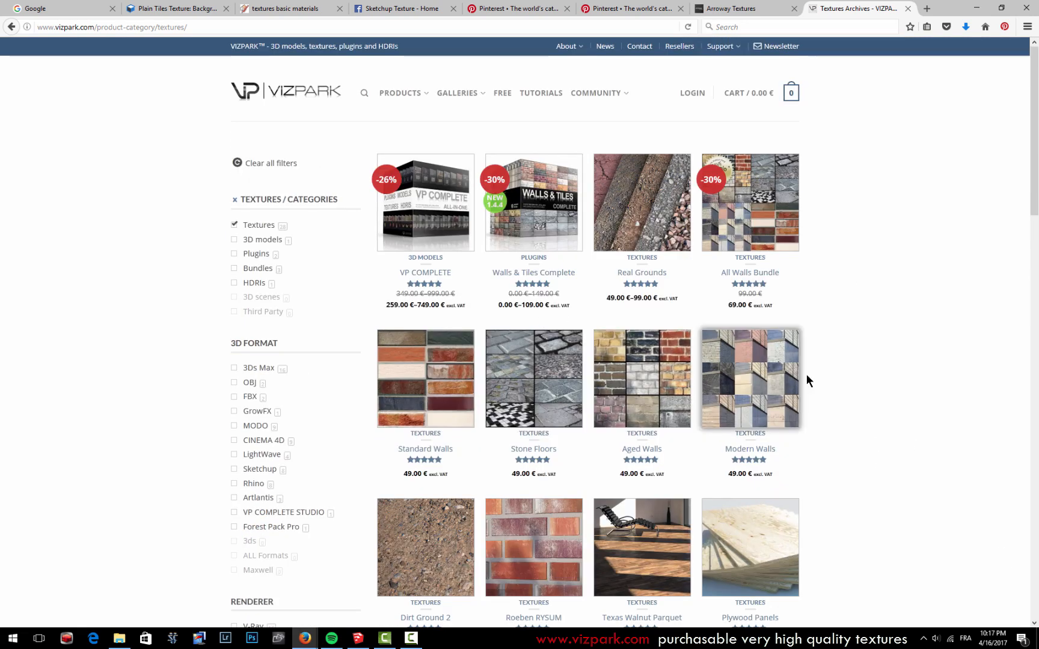